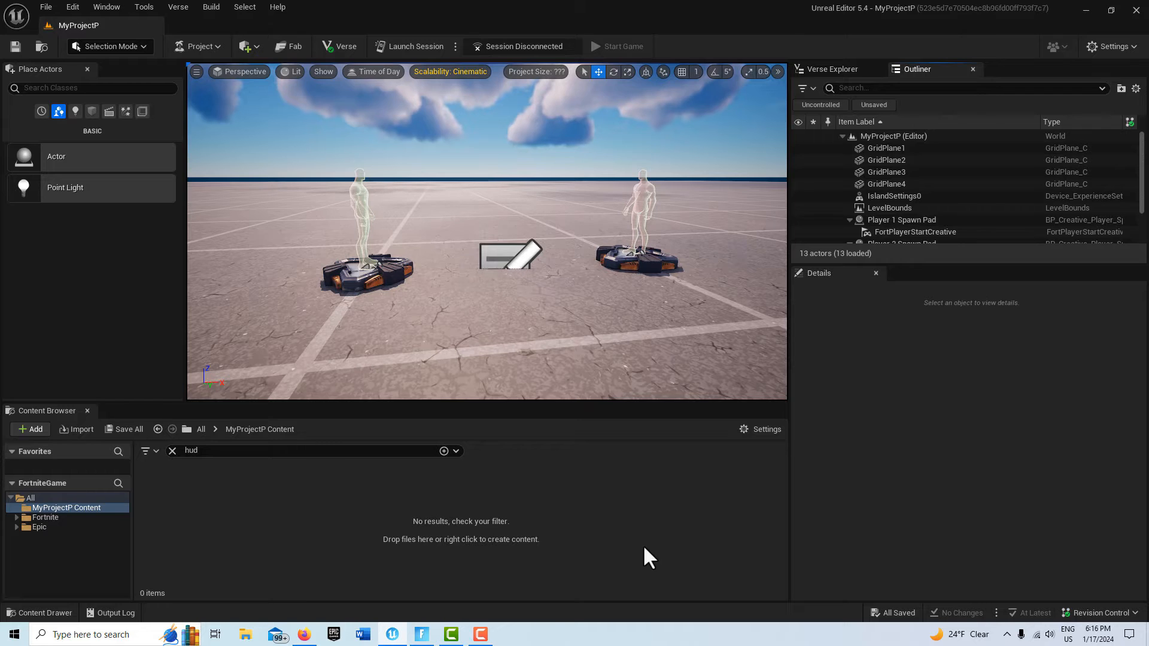
pyautogui.moveTo(174, 458)
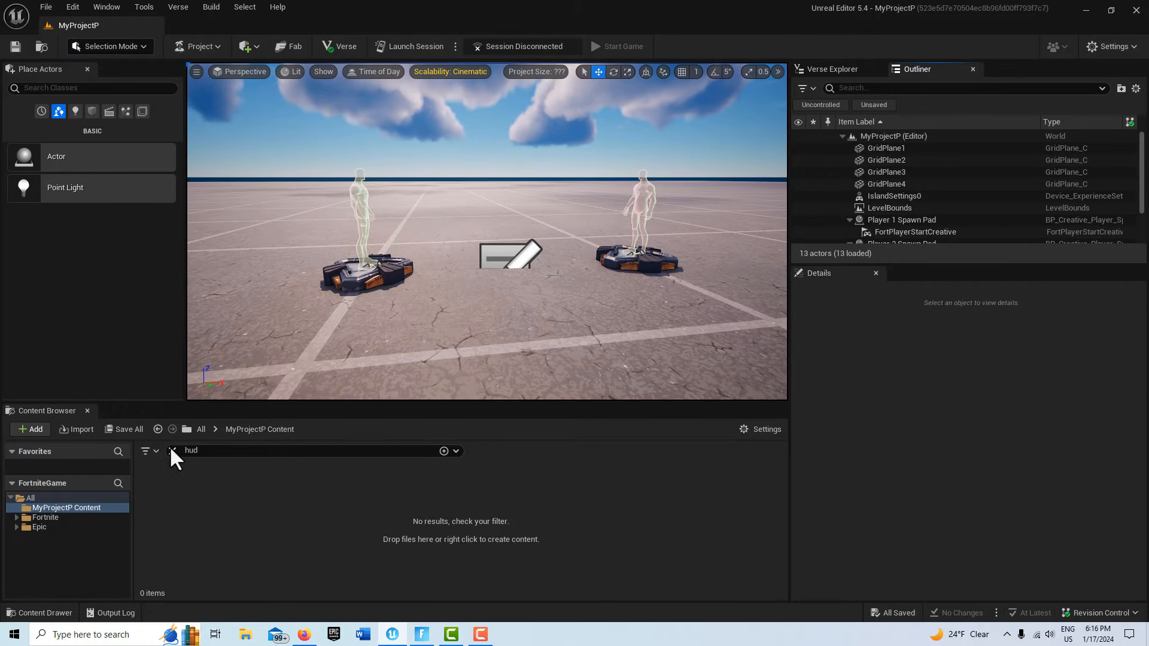
# - Clear the 'hud' search filter so the project's content shows in the Content Browser
pyautogui.click(172, 450)
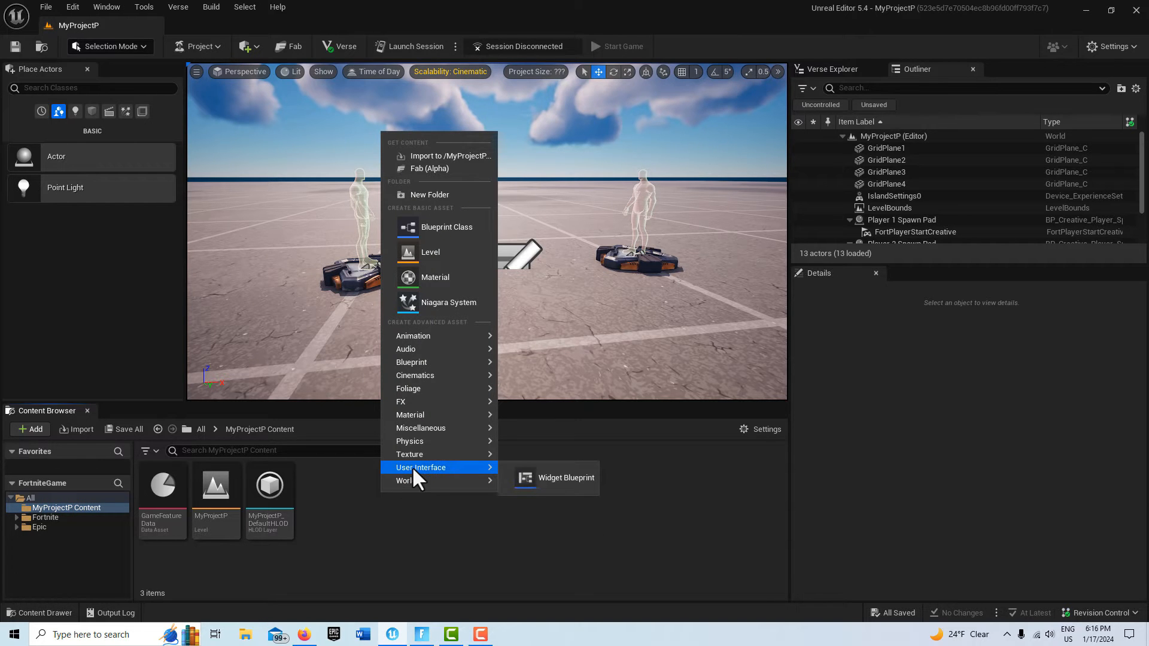
# - Create a new Widget Blueprint asset with User Widget as its parent class
pyautogui.click(565, 477)
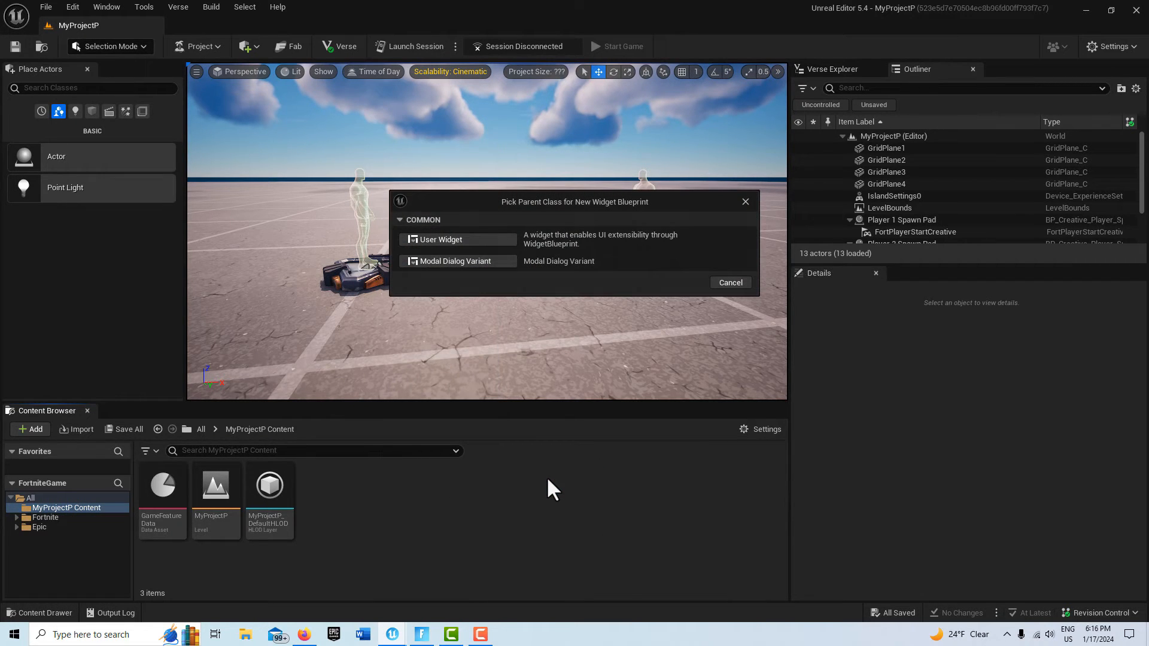
pyautogui.moveTo(457, 239)
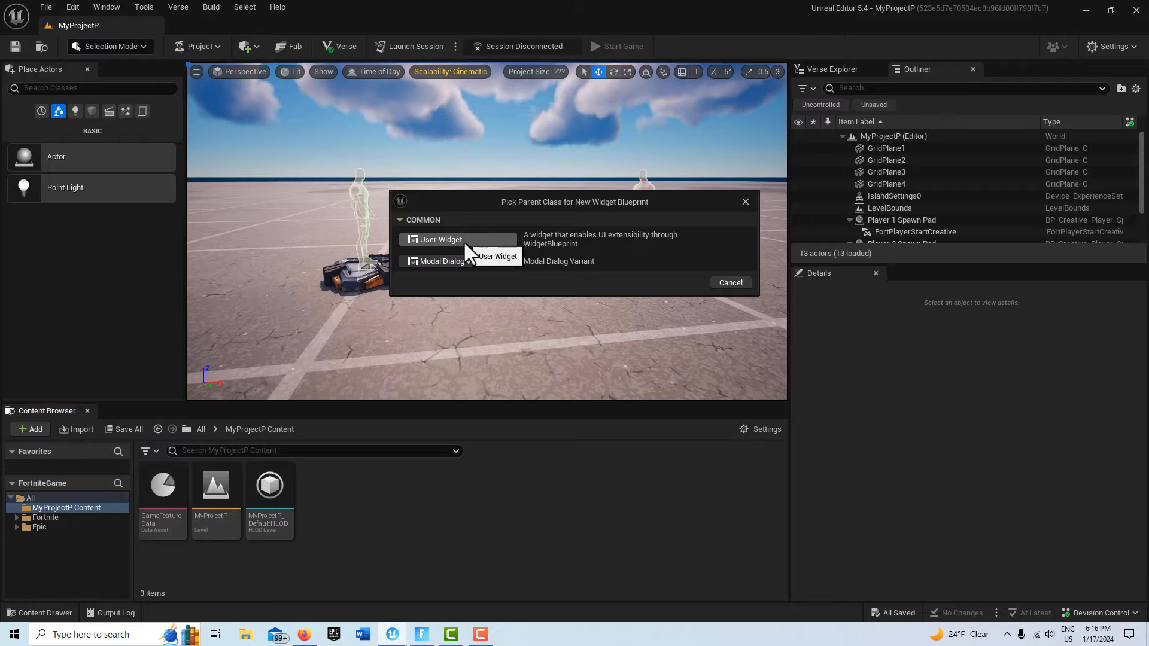
pyautogui.moveTo(456, 261)
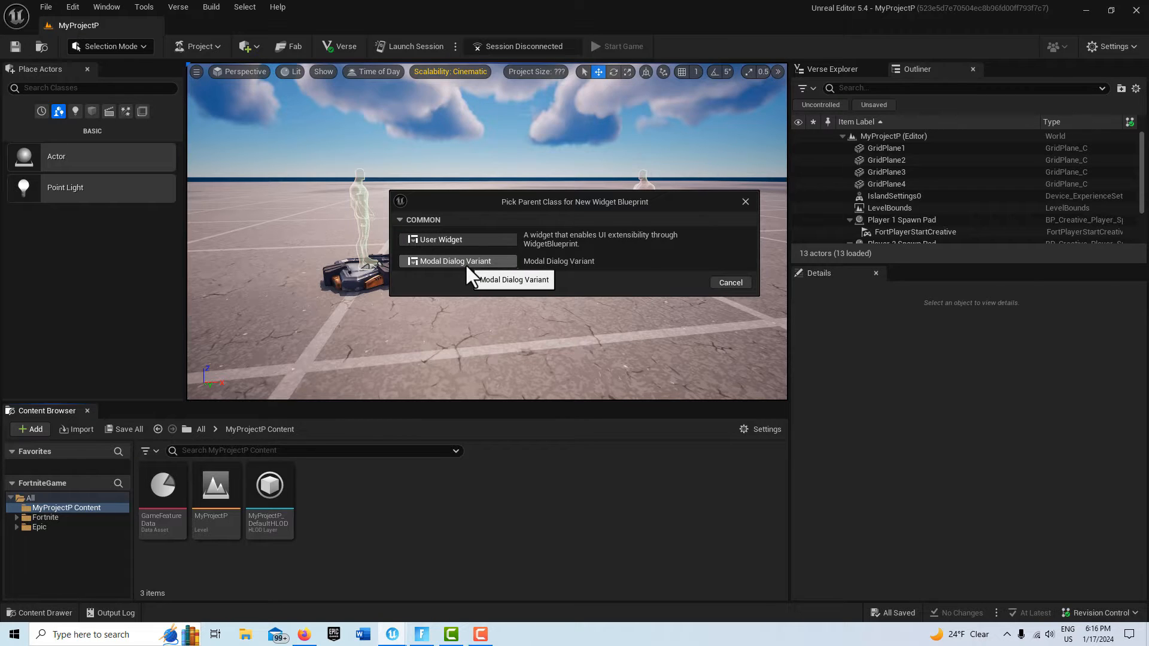
pyautogui.moveTo(441, 239)
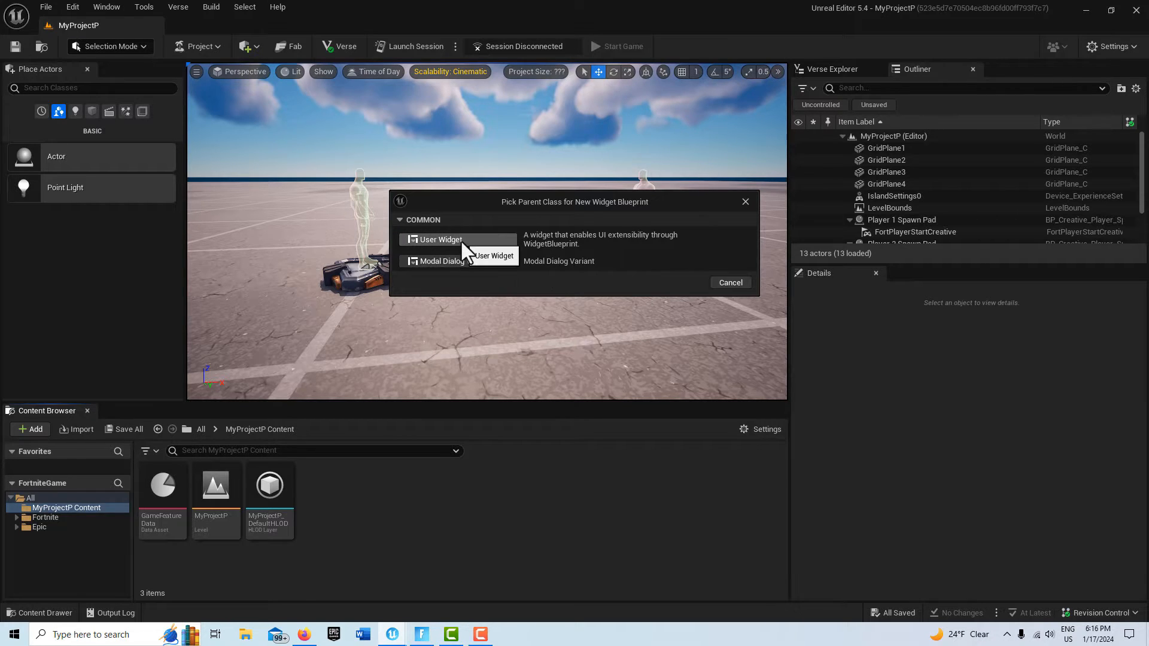
pyautogui.moveTo(440, 261)
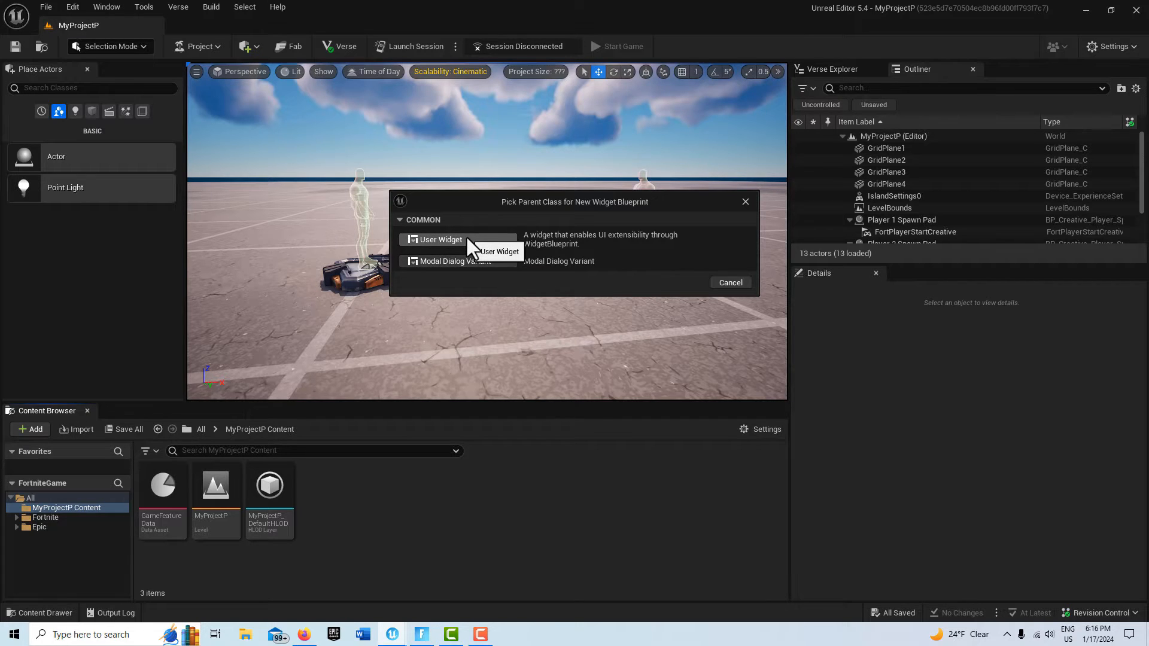
pyautogui.click(440, 238)
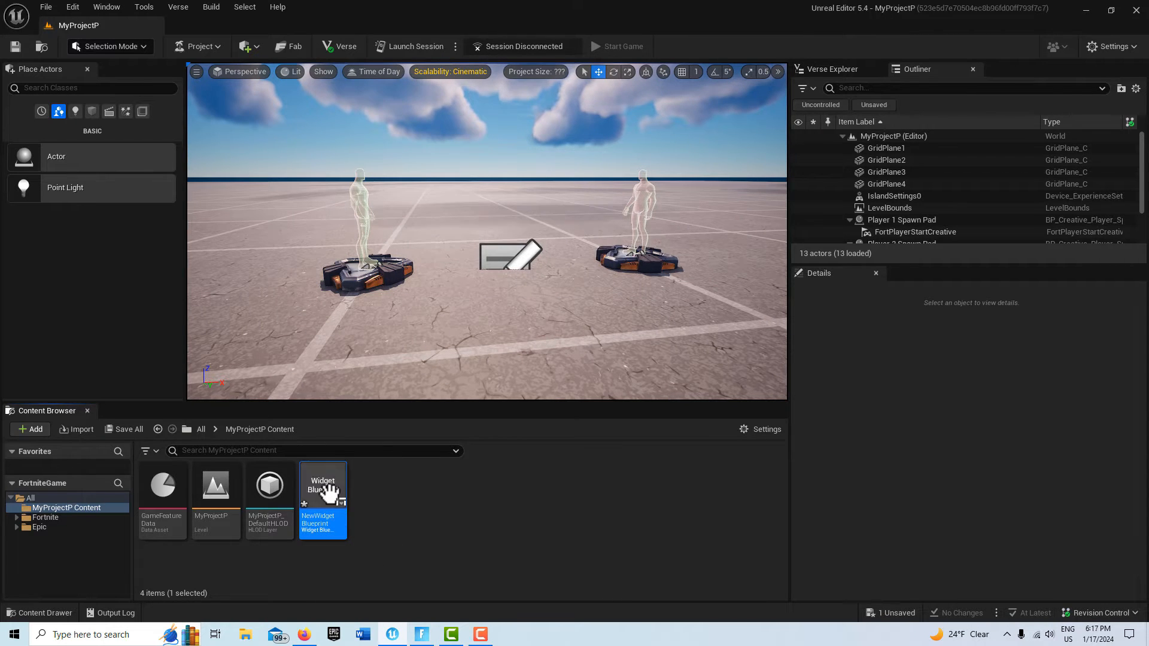
# - Open NewWidgetBlueprint and add a 1920×1080 Canvas Panel as its root widget
pyautogui.doubleClick(323, 485)
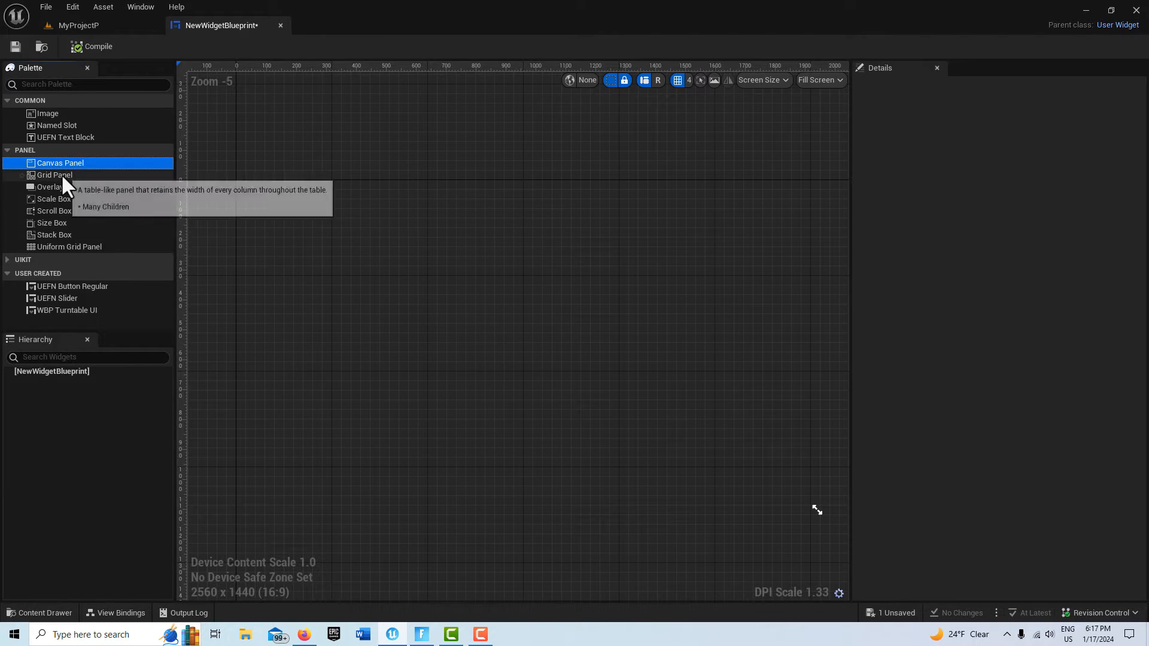
pyautogui.click(53, 175)
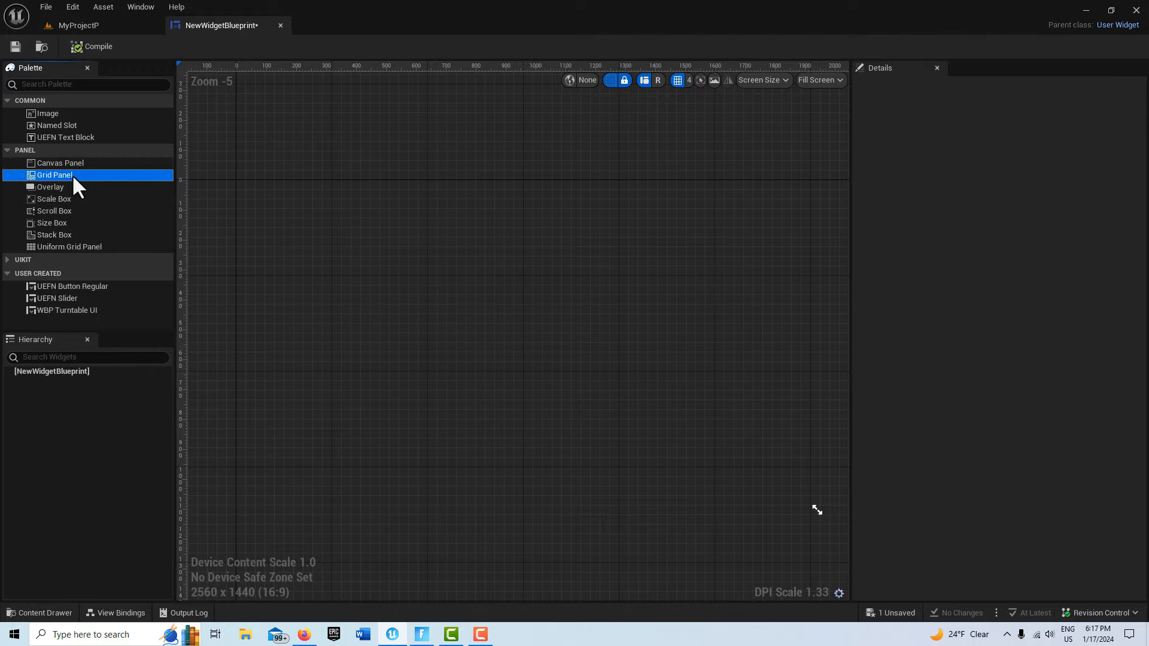
pyautogui.moveTo(56, 183)
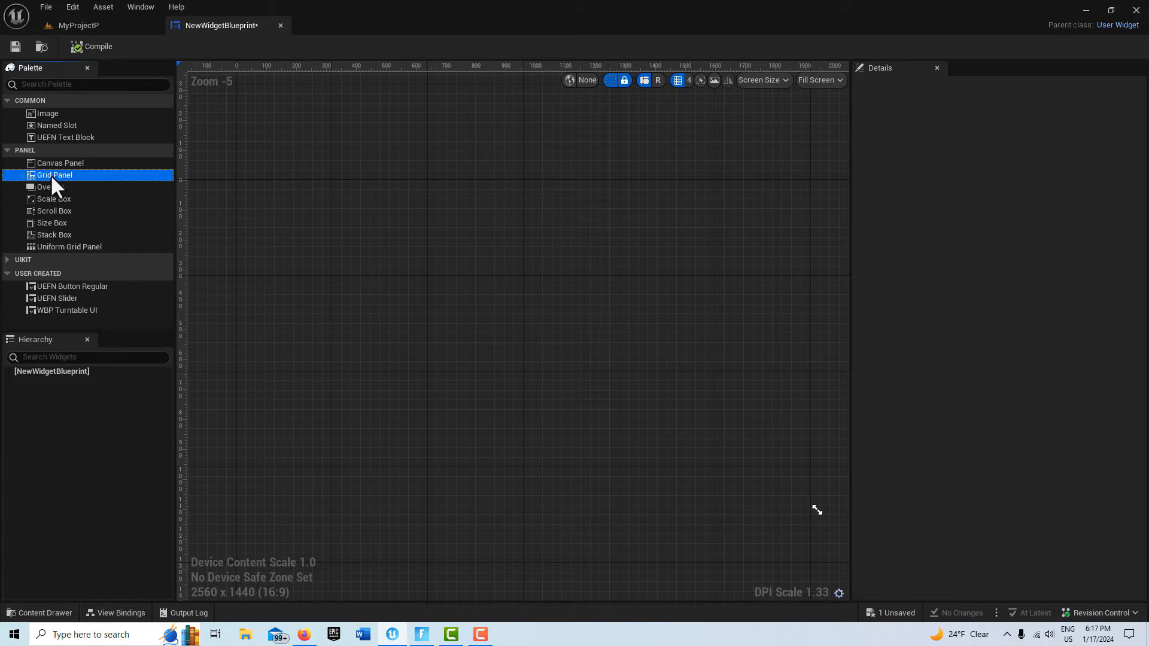
pyautogui.moveTo(58, 162)
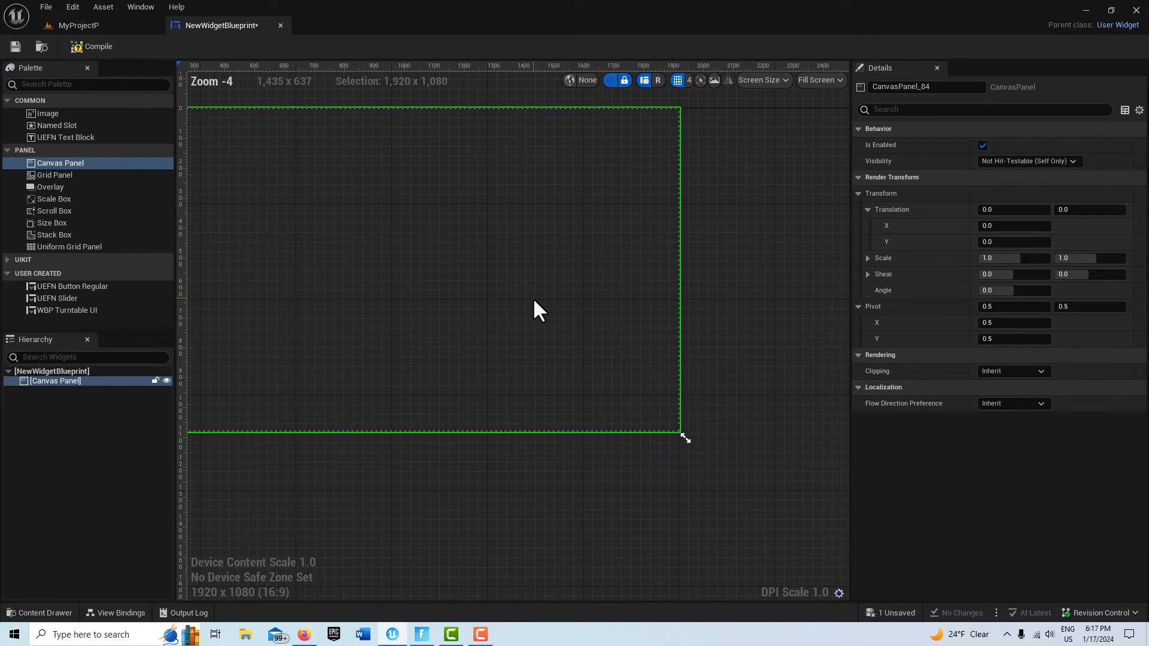
pyautogui.scroll(-3)
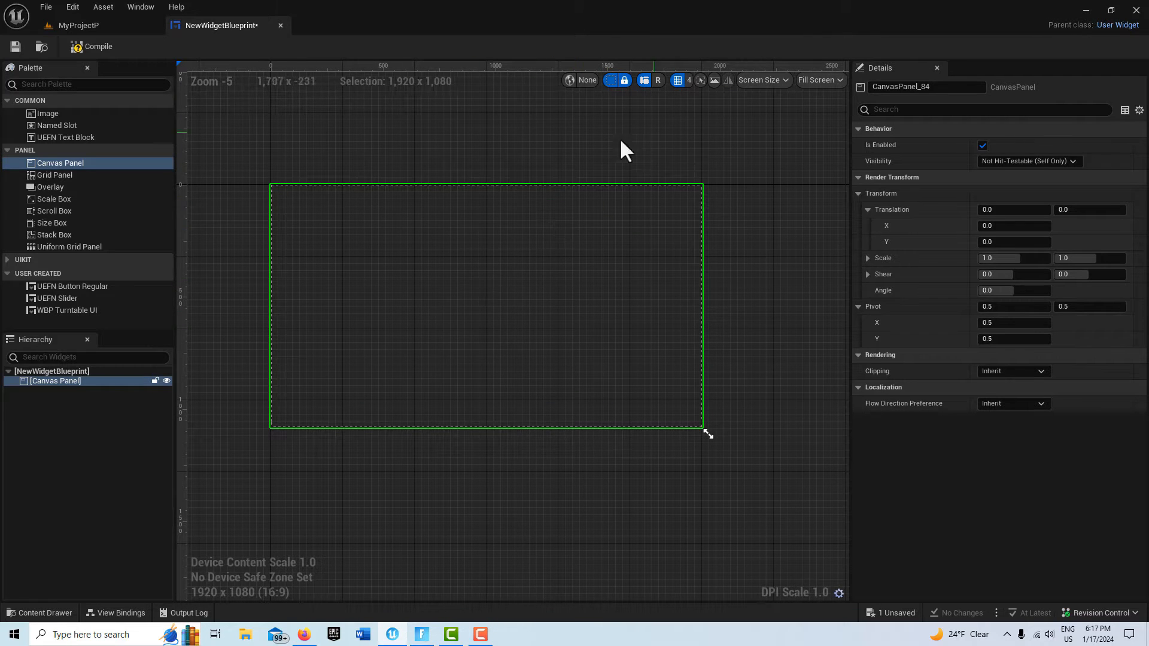
pyautogui.moveTo(70, 124)
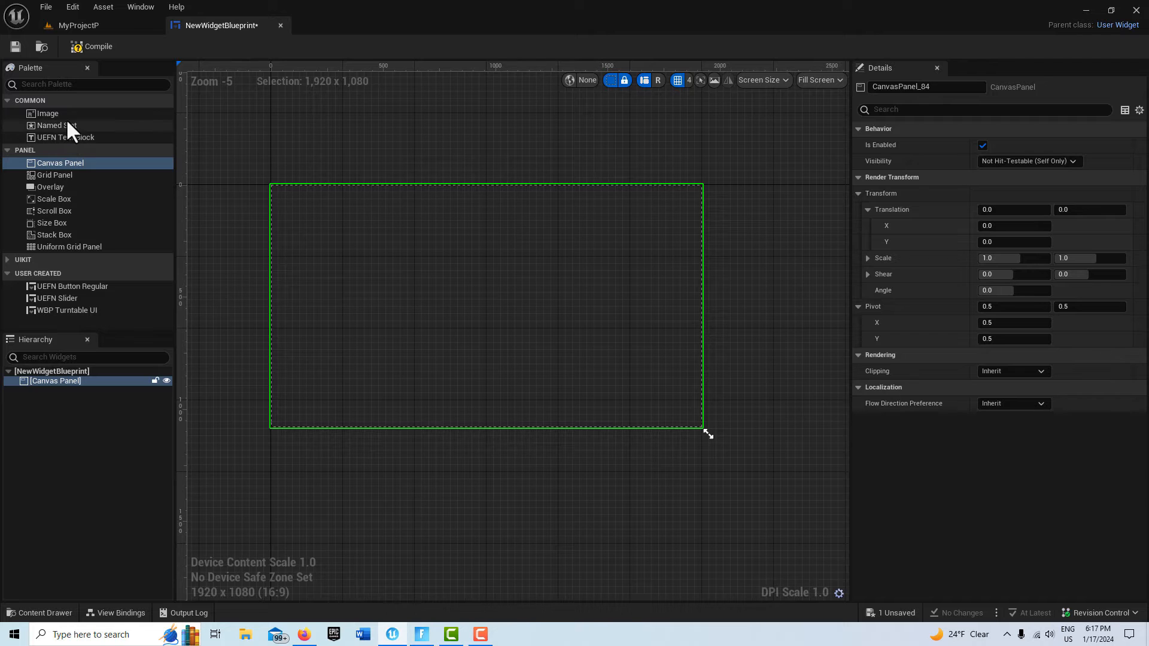
pyautogui.click(48, 113)
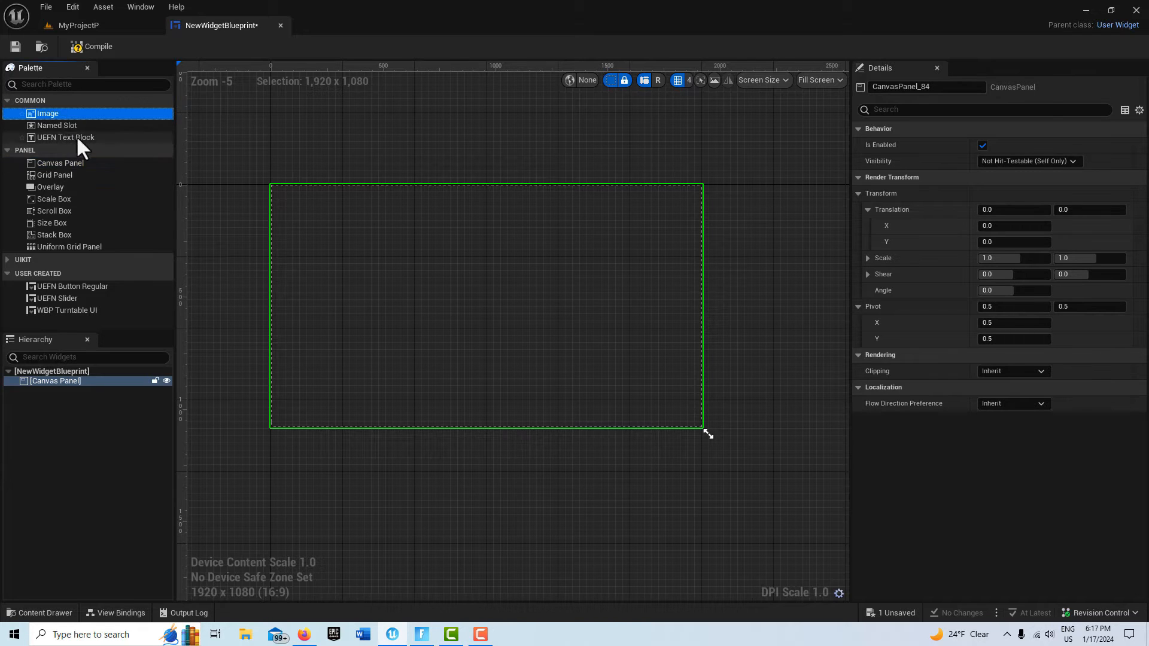
pyautogui.click(62, 137)
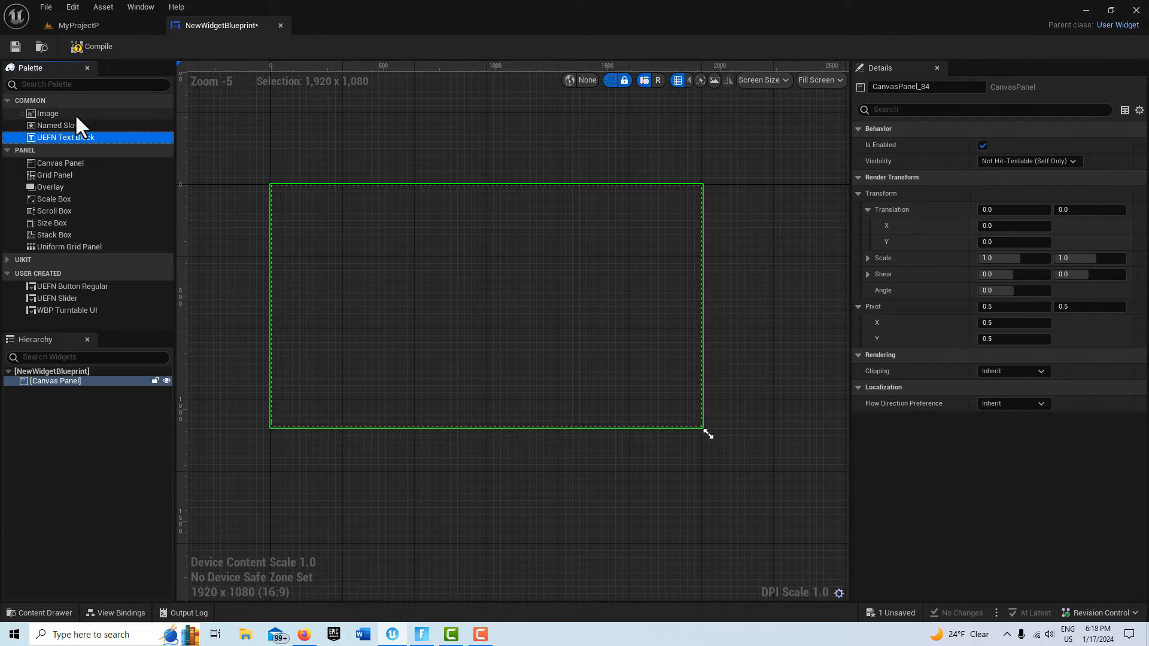
pyautogui.moveTo(55, 125)
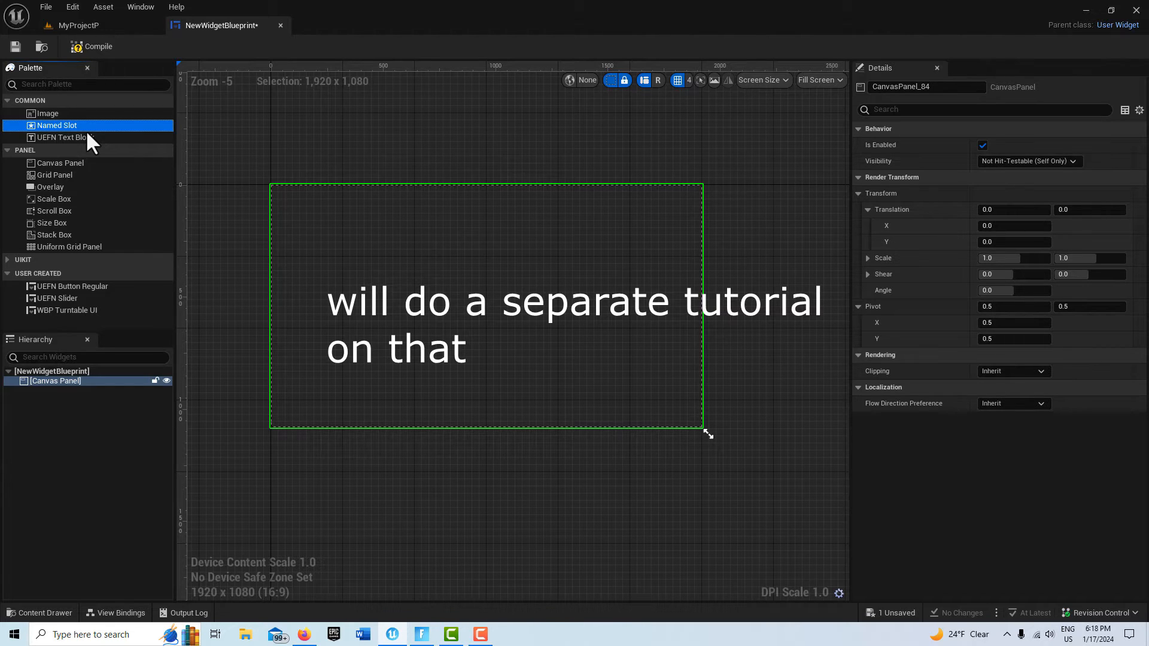
pyautogui.moveTo(476, 181)
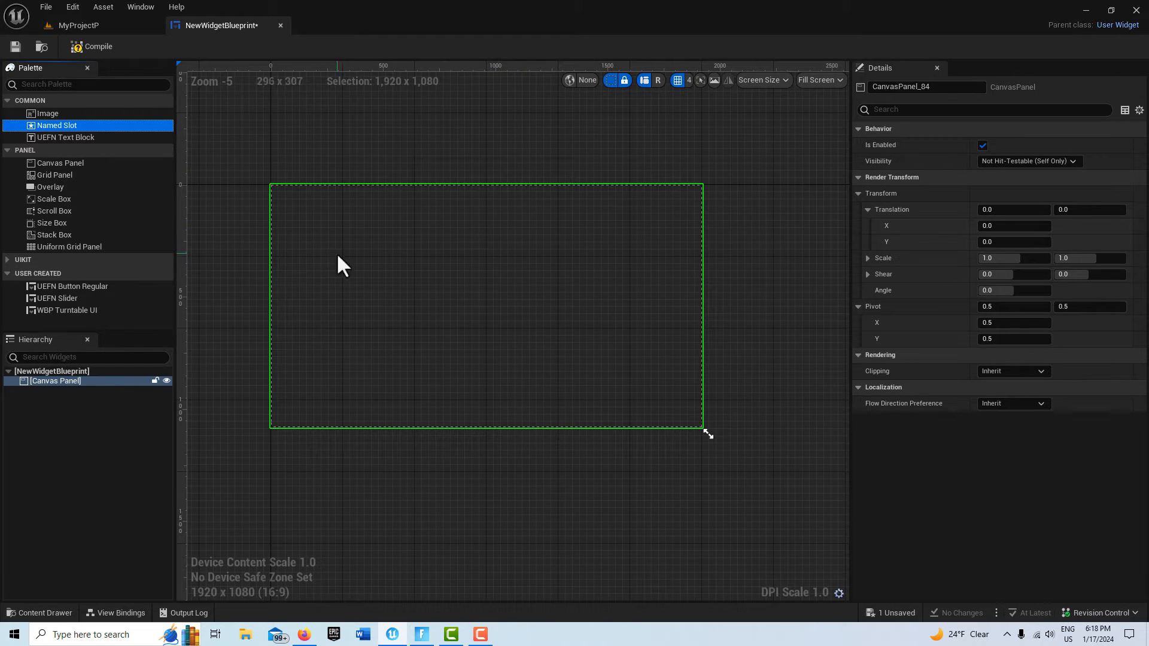
pyautogui.moveTo(47, 114)
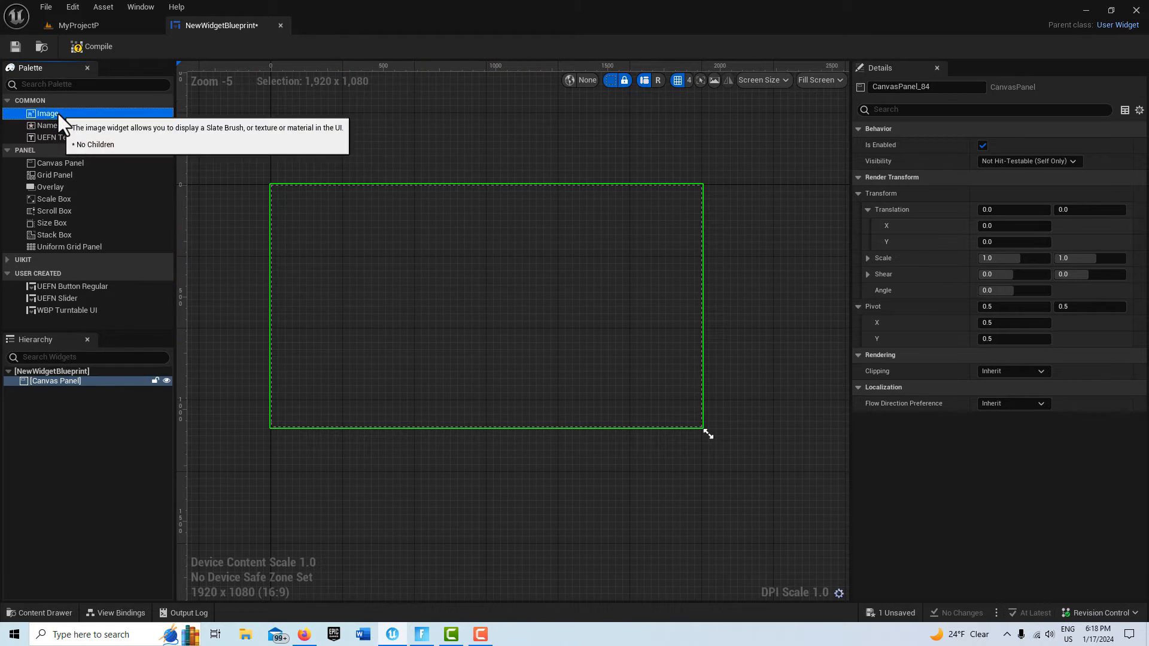
# - Drop an Image onto the canvas and anchor it to fill with zero offsets
pyautogui.moveTo(46, 113); pyautogui.dragTo(349, 235)
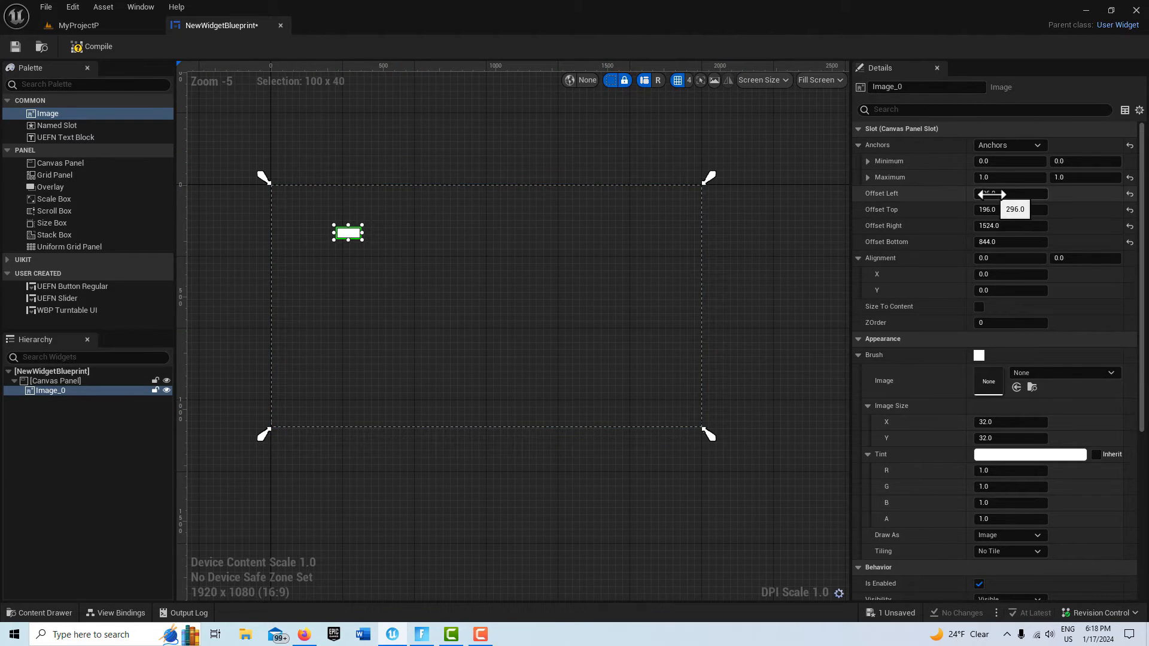
pyautogui.click(1009, 193)
pyautogui.write('0')
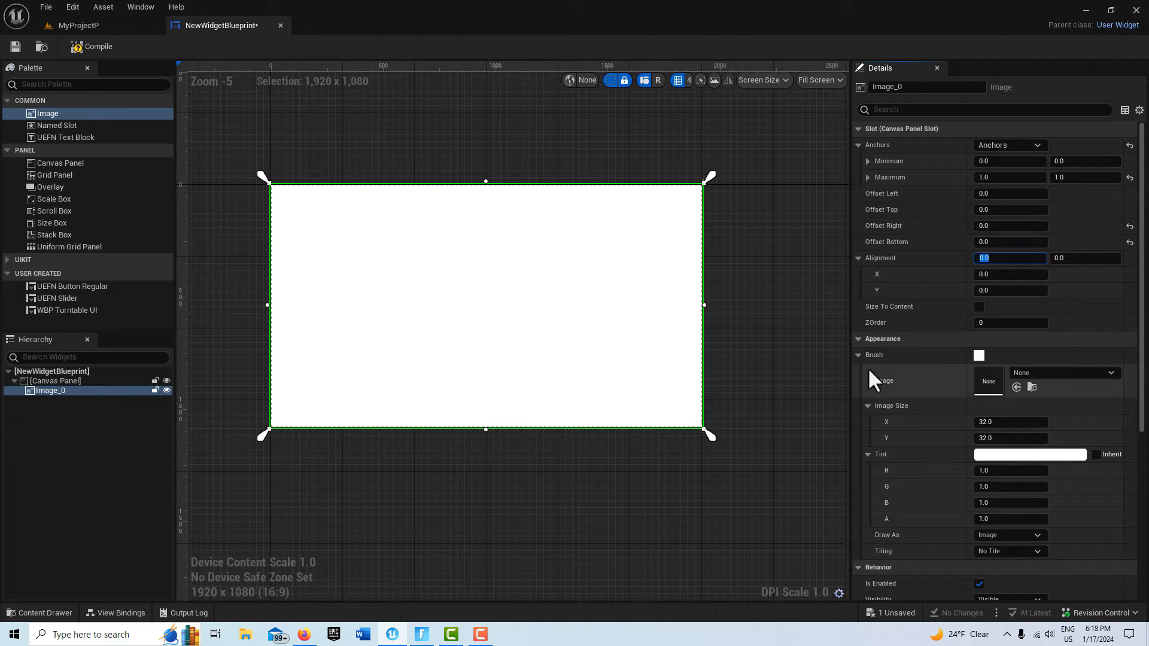
pyautogui.moveTo(912, 535)
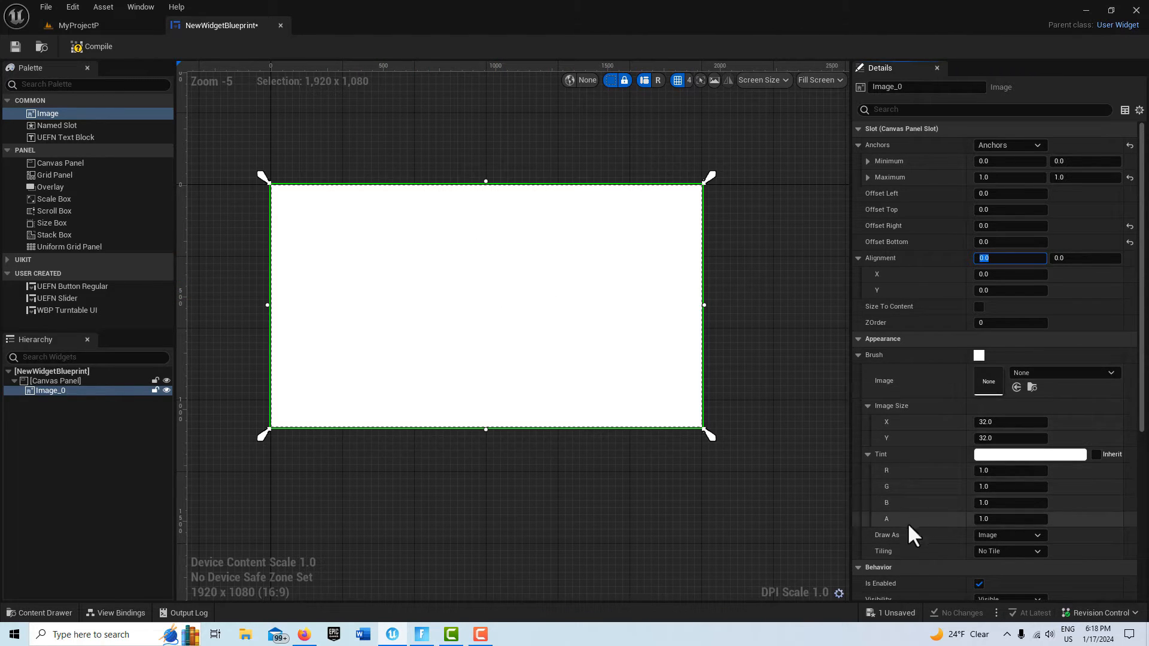
pyautogui.moveTo(1009, 535)
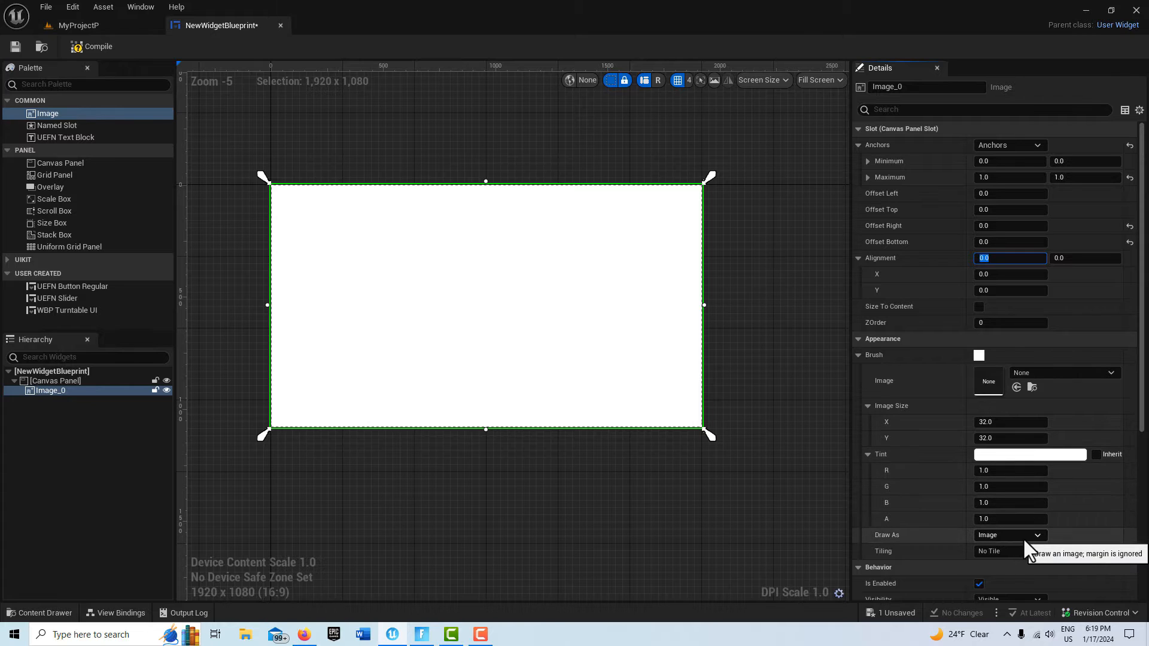
# - Make the full-canvas image a black Rounded Box with tint alpha 0.9
pyautogui.click(1010, 535)
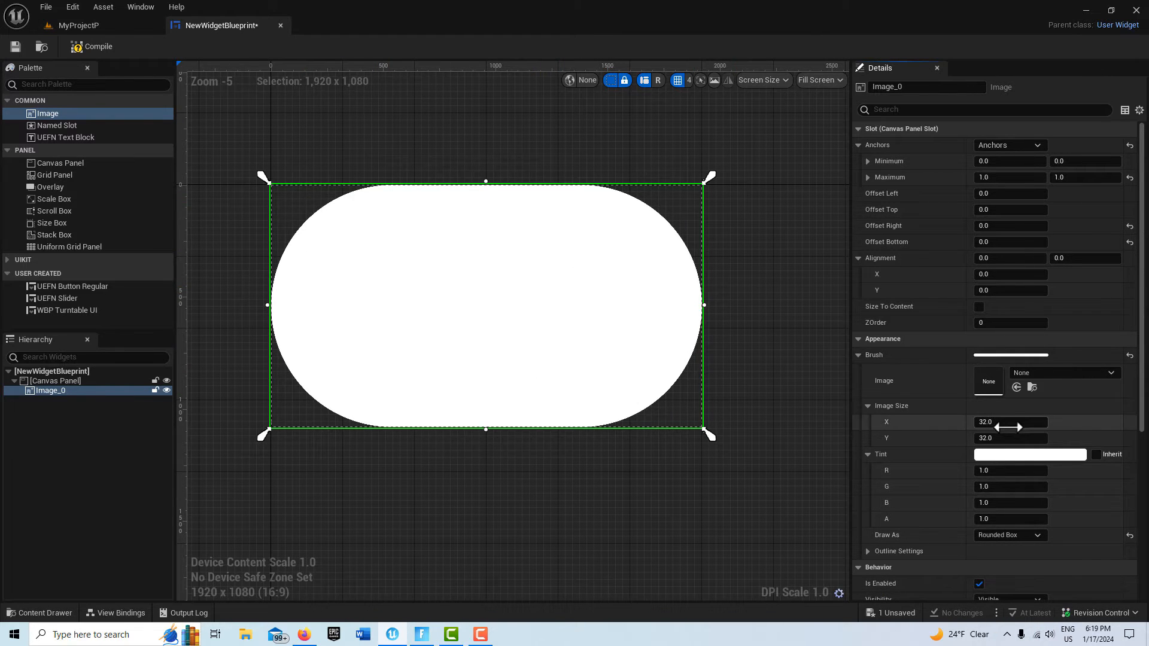
pyautogui.click(1029, 454)
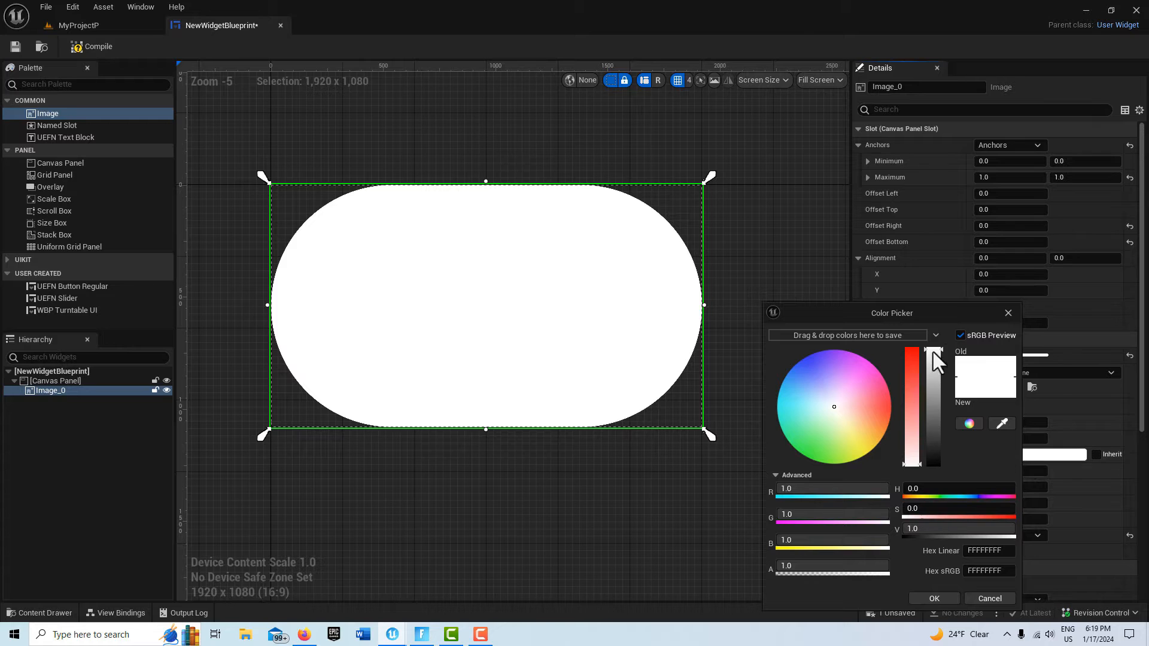
pyautogui.moveTo(933, 358); pyautogui.dragTo(933, 465)
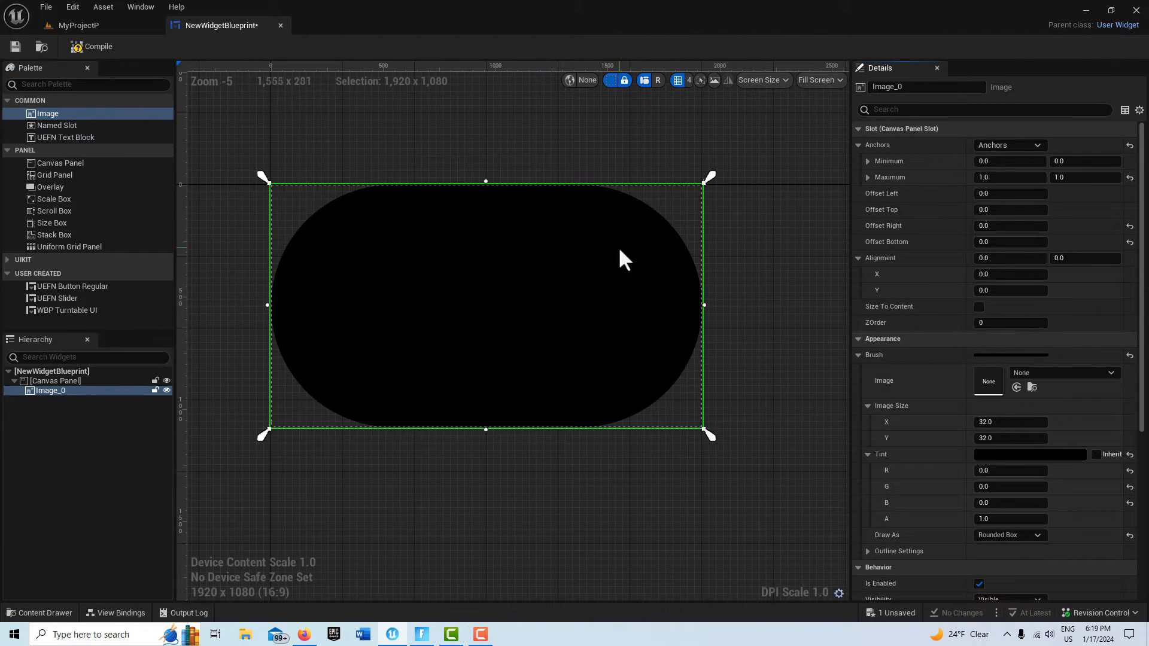
pyautogui.moveTo(234, 295)
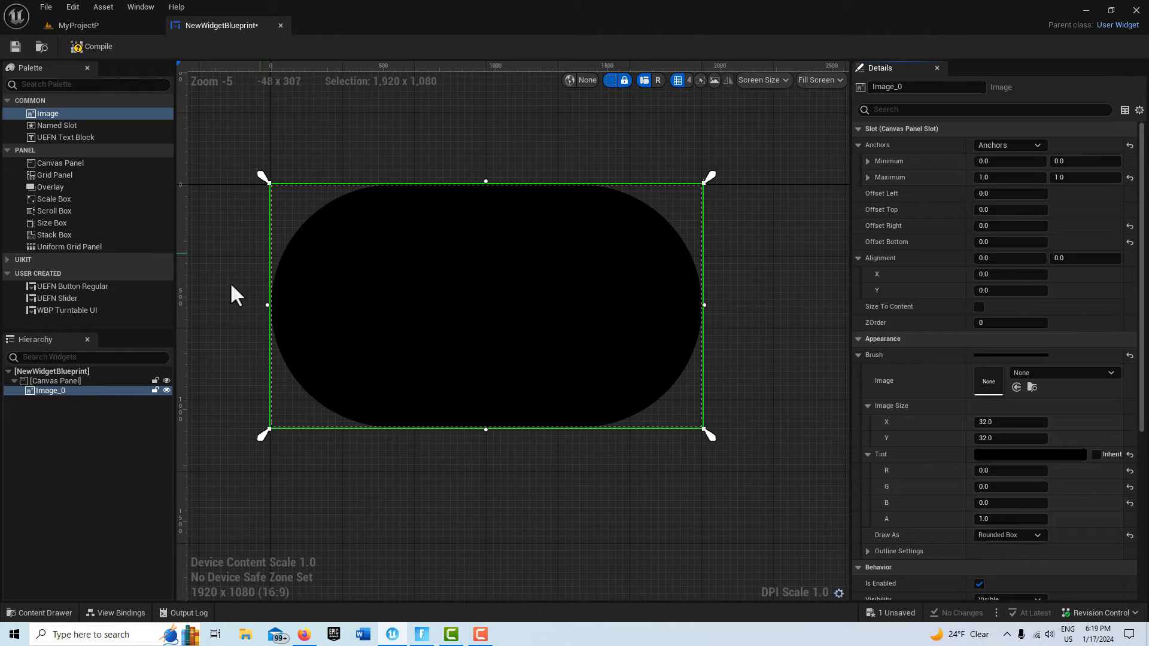
pyautogui.moveTo(461, 480)
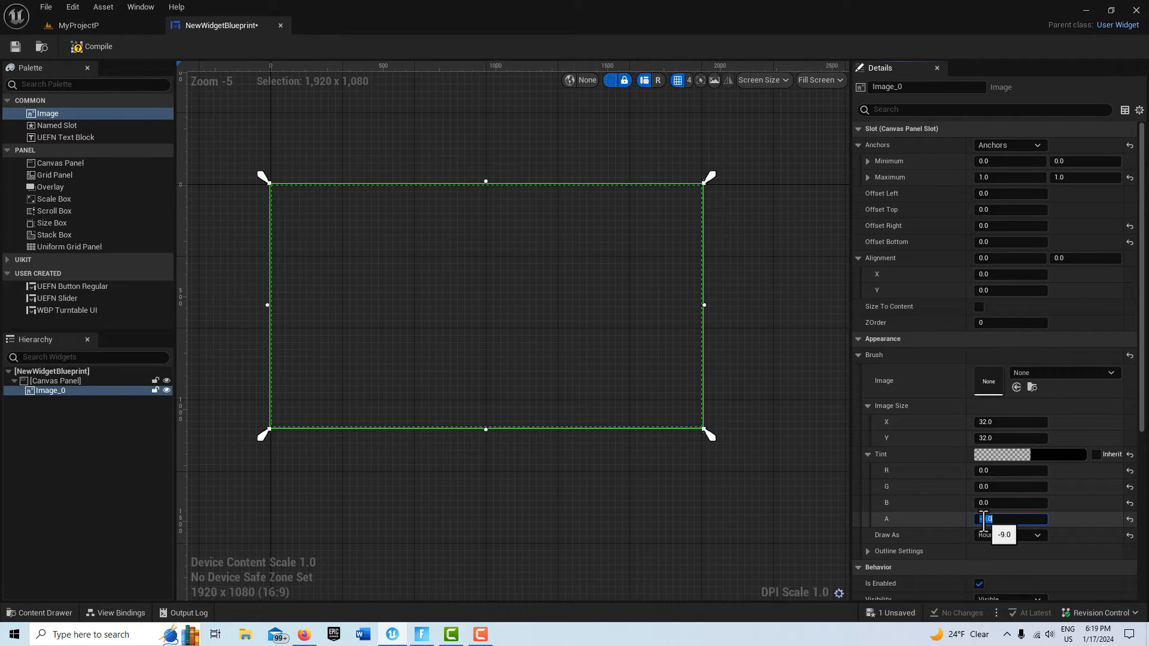
pyautogui.write('0.9')
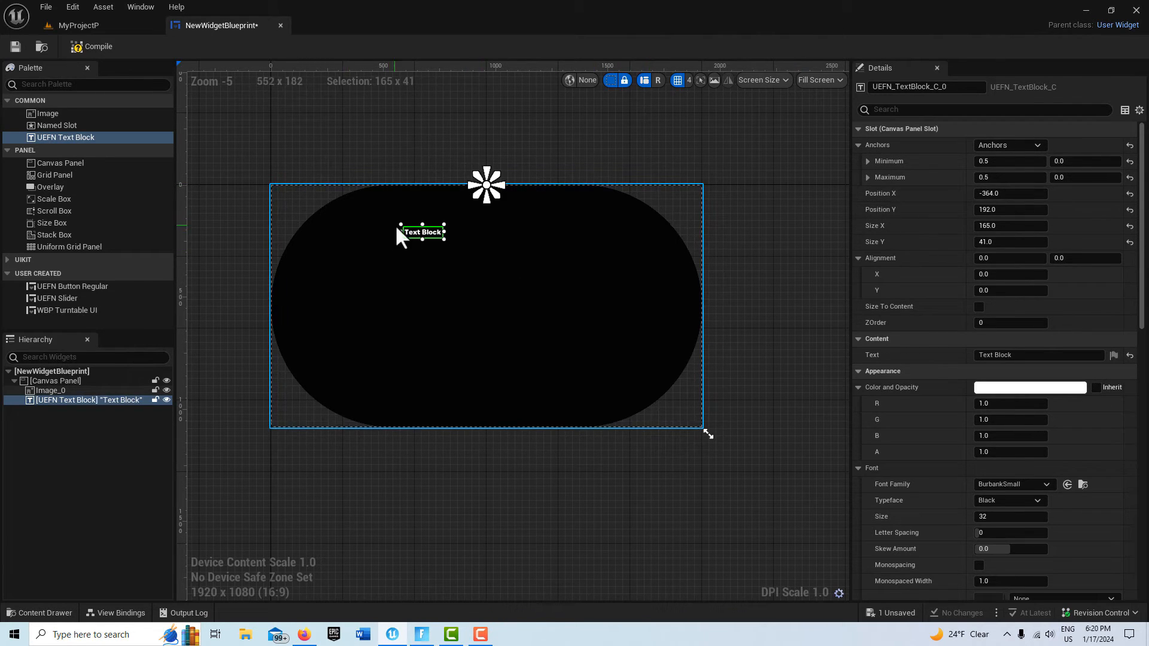
# - Place a red, size-to-content text block reading 'My Display' near the panel top
pyautogui.moveTo(421, 232); pyautogui.dragTo(411, 228)
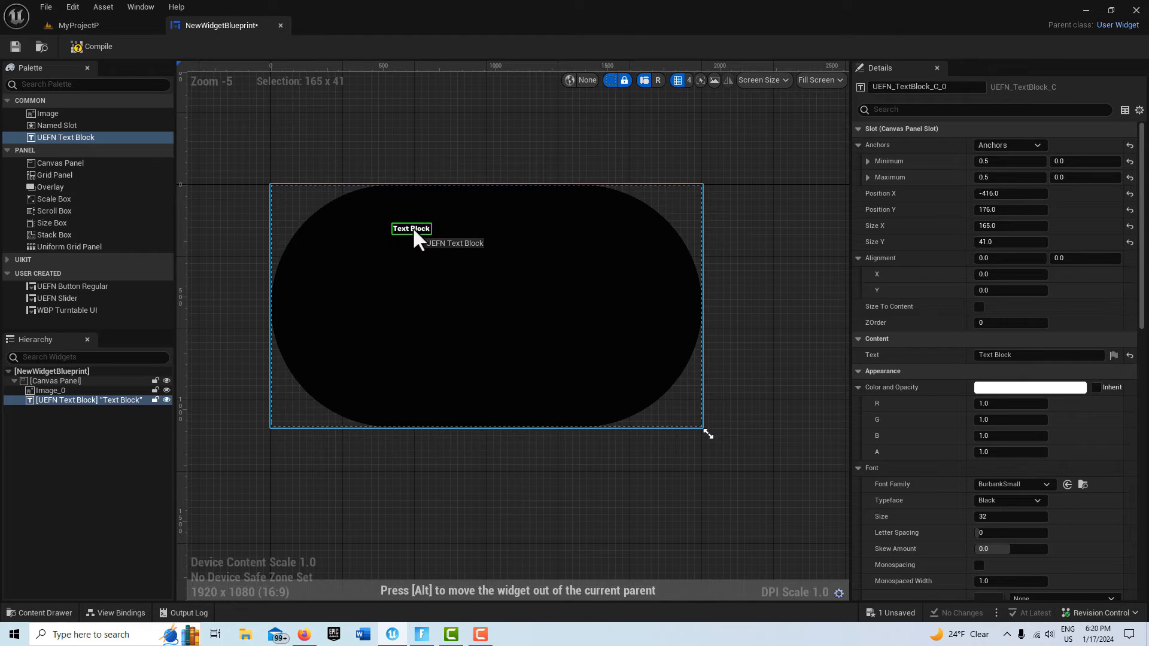
pyautogui.moveTo(412, 228); pyautogui.dragTo(405, 224)
pyautogui.write('160')
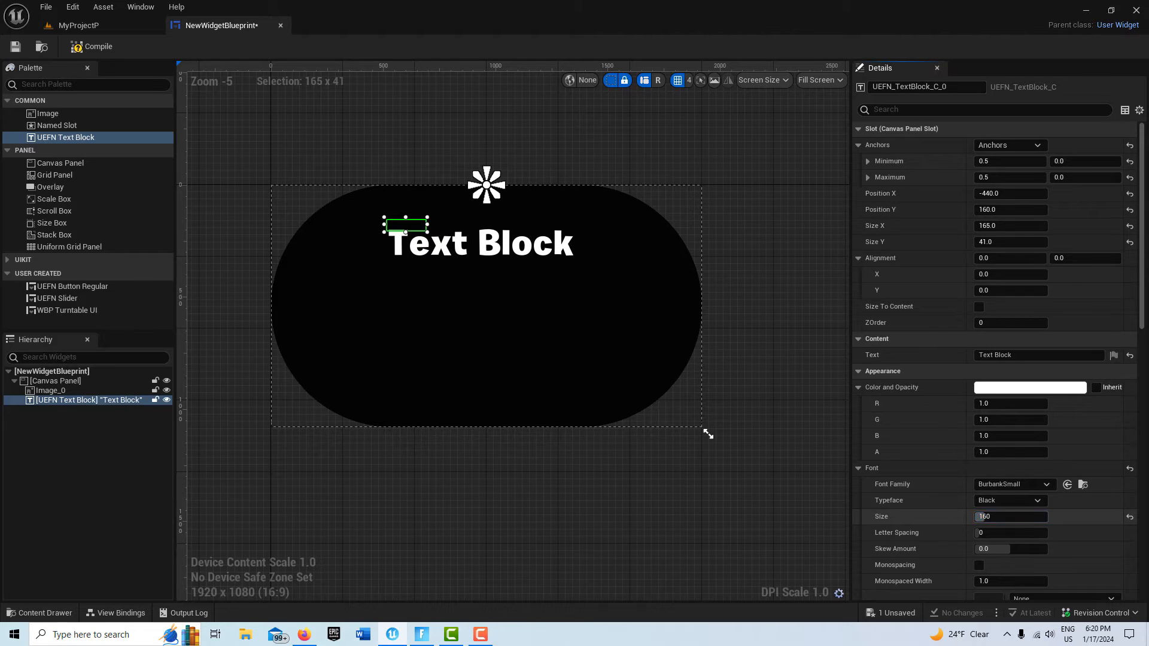
pyautogui.click(980, 306)
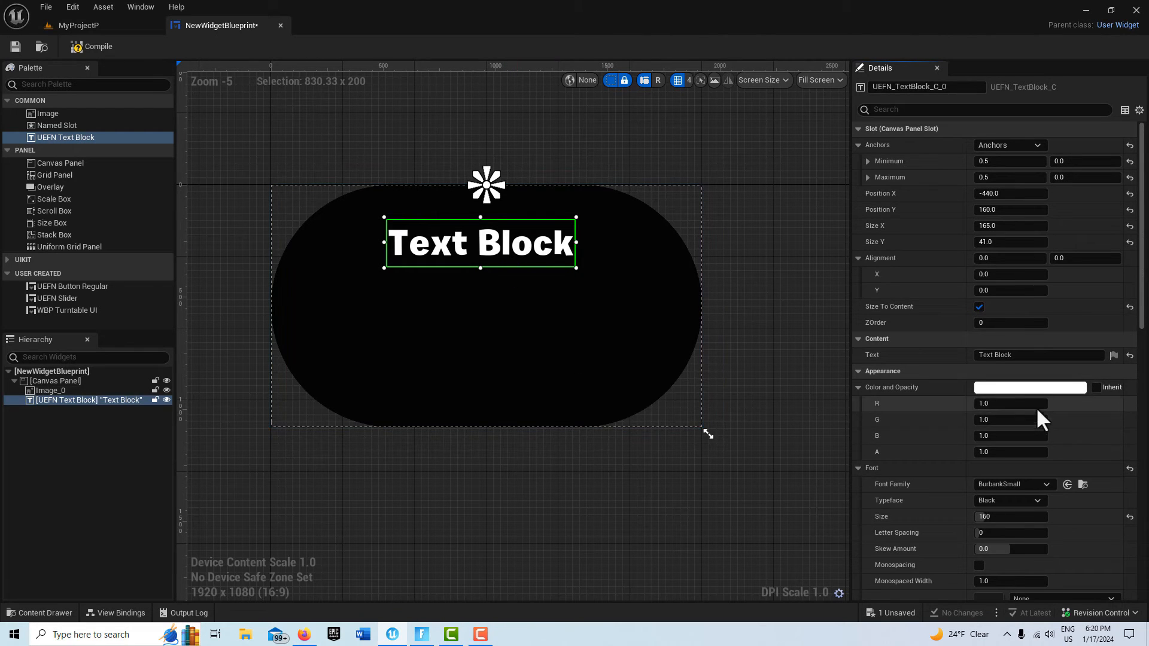
pyautogui.click(1029, 387)
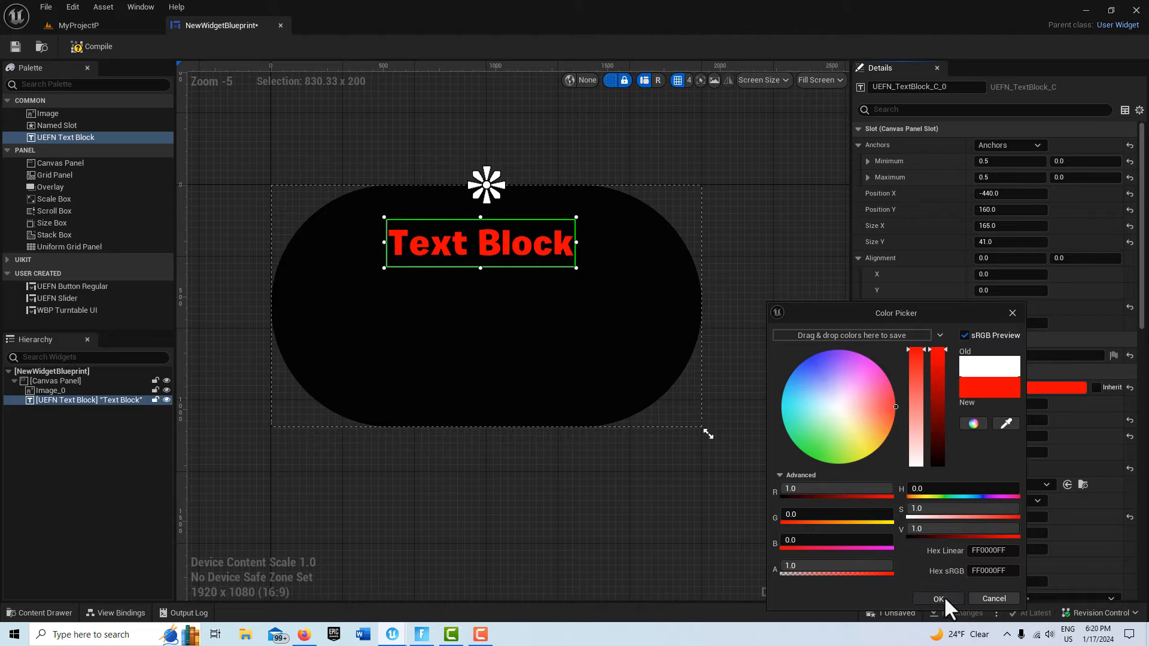
pyautogui.click(939, 599)
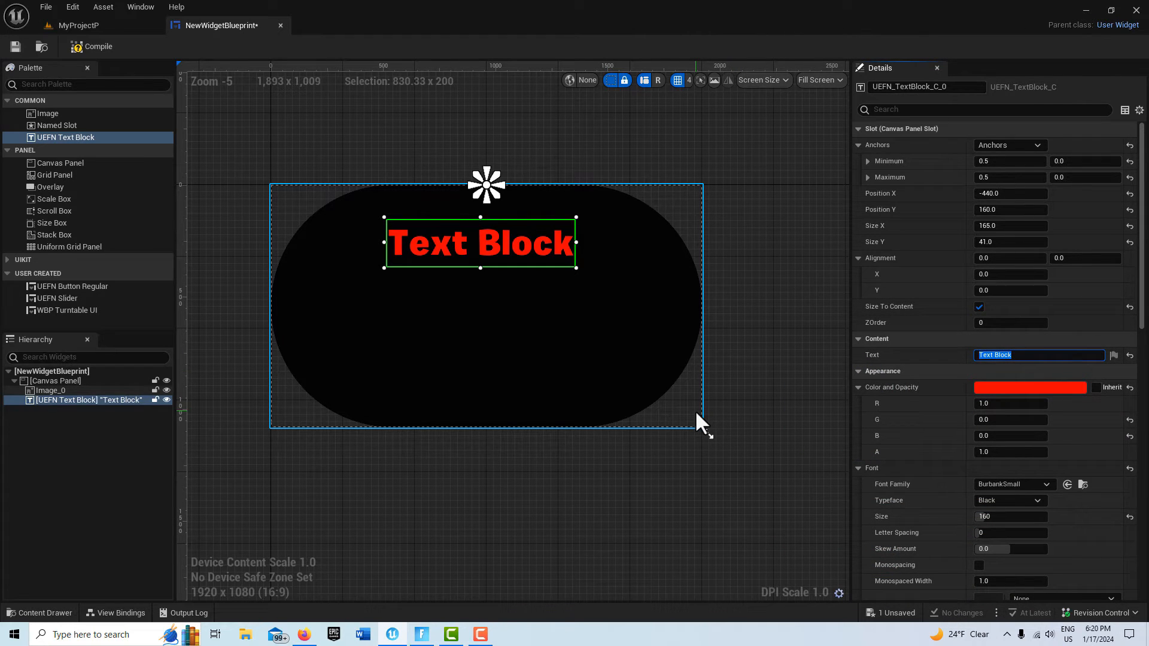
pyautogui.write('My Display')
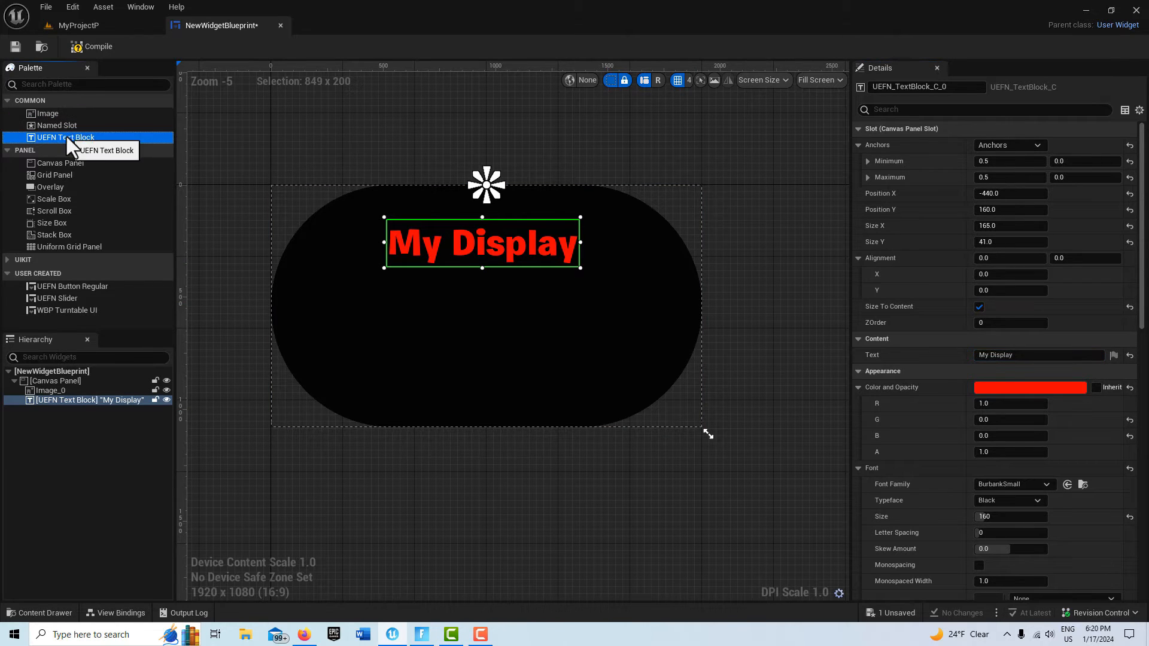
# - Add a text block reading 'This is my free text.', sized to content, font size 16
pyautogui.moveTo(64, 137); pyautogui.dragTo(405, 308)
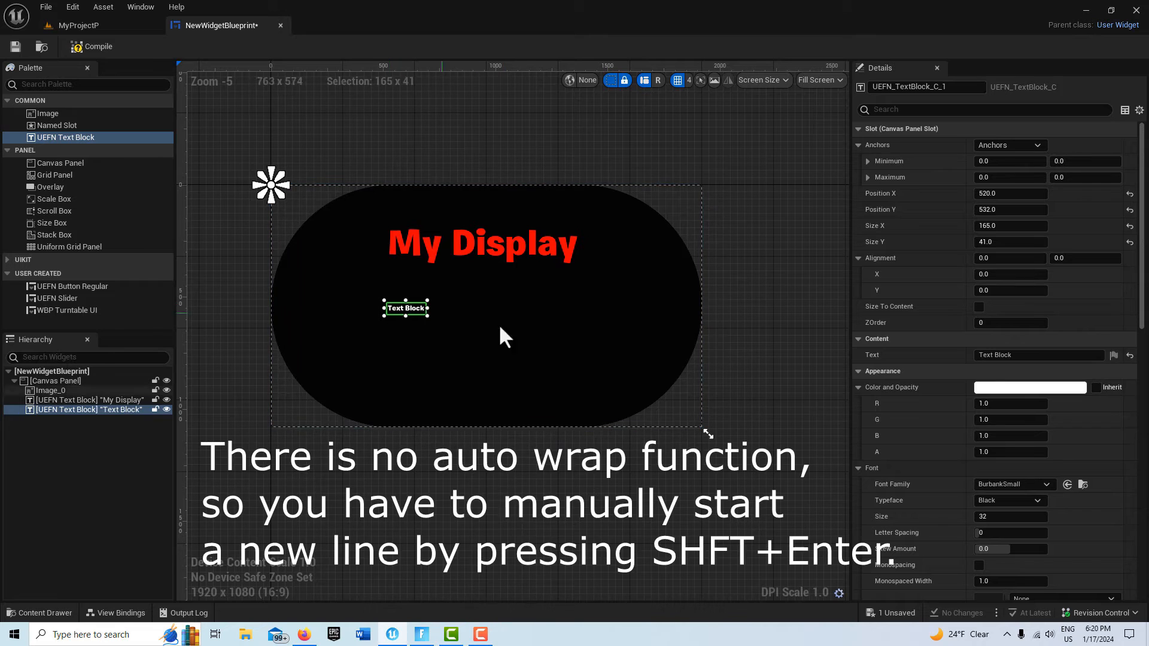
pyautogui.click(1033, 355)
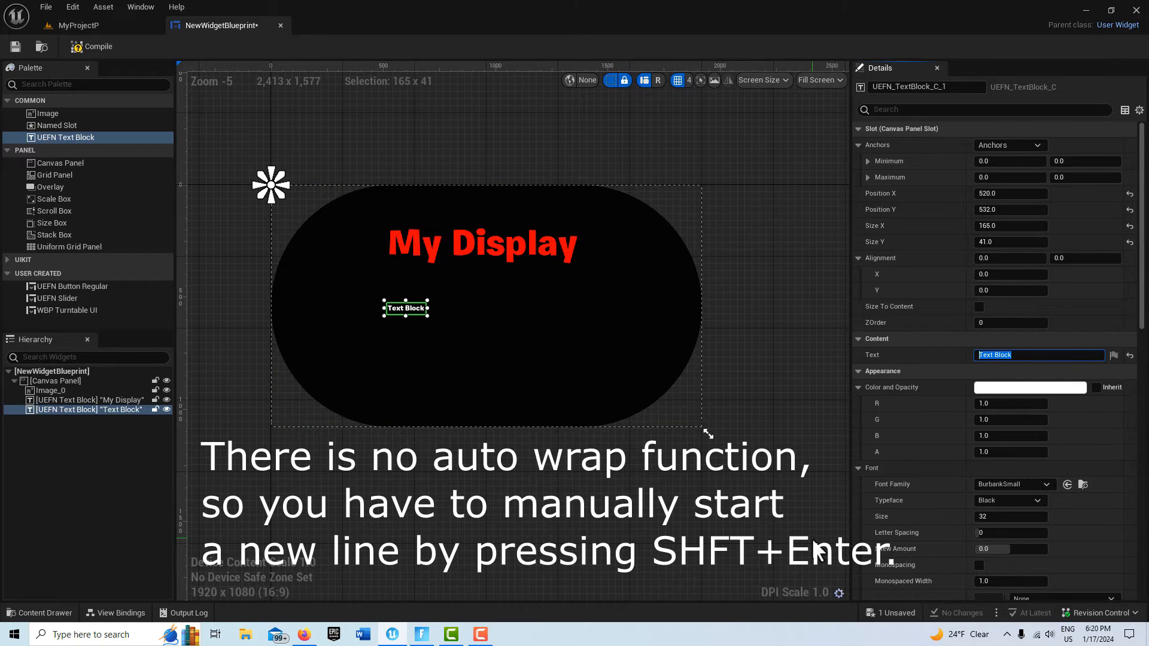
pyautogui.write('This is my free')
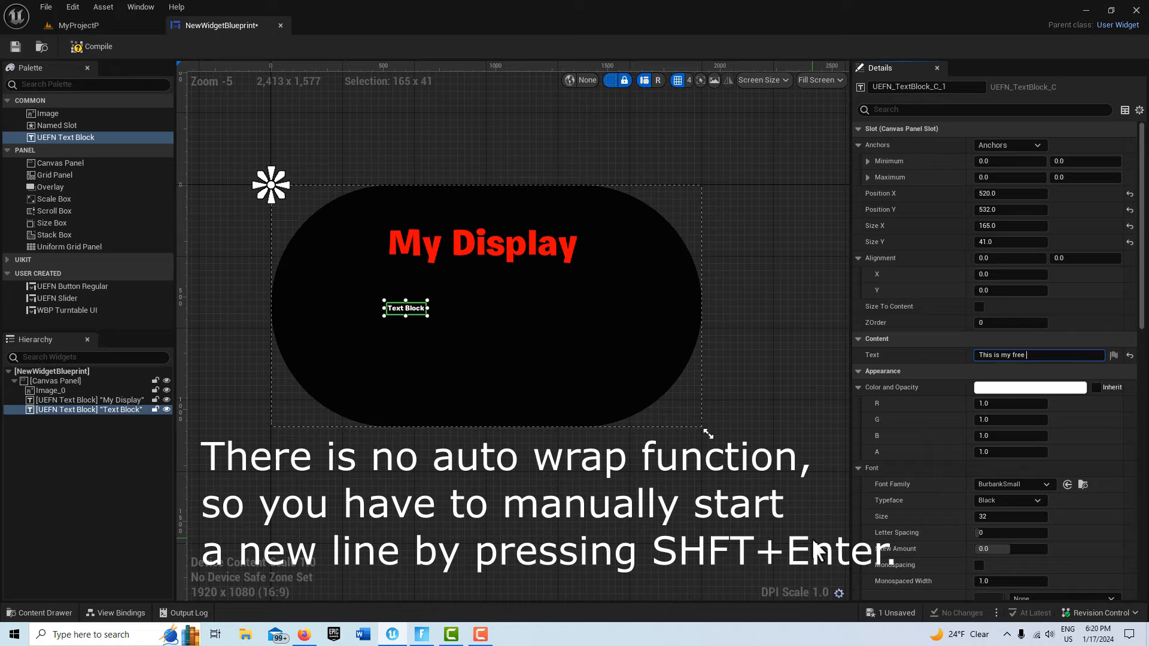
pyautogui.write('text.')
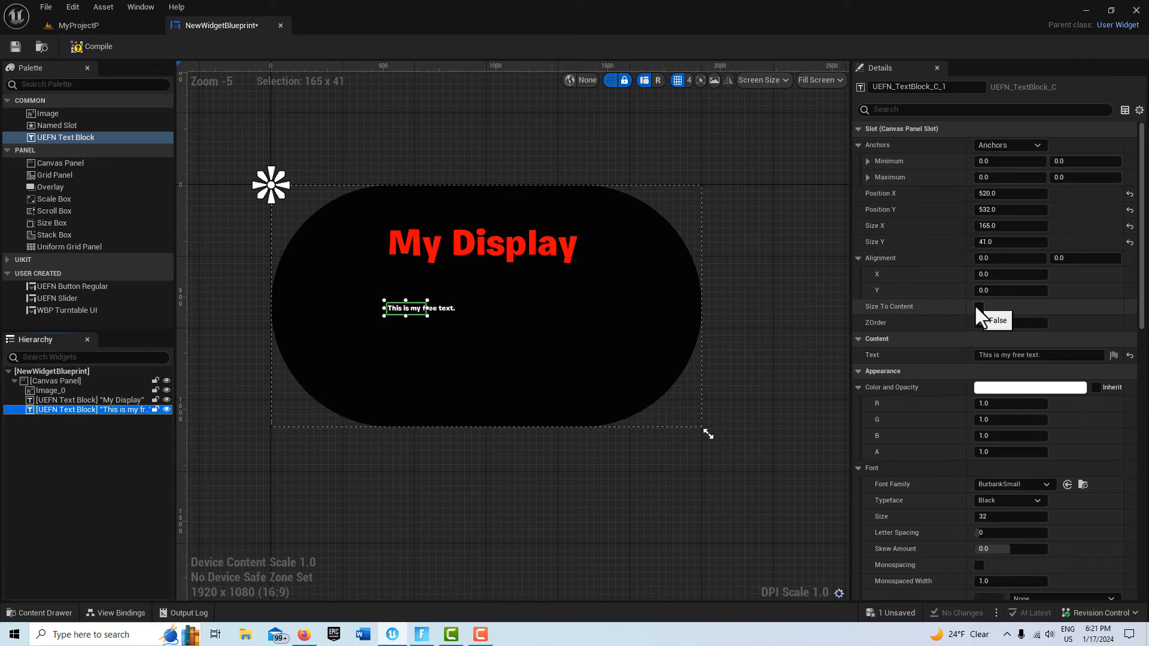
pyautogui.click(979, 307)
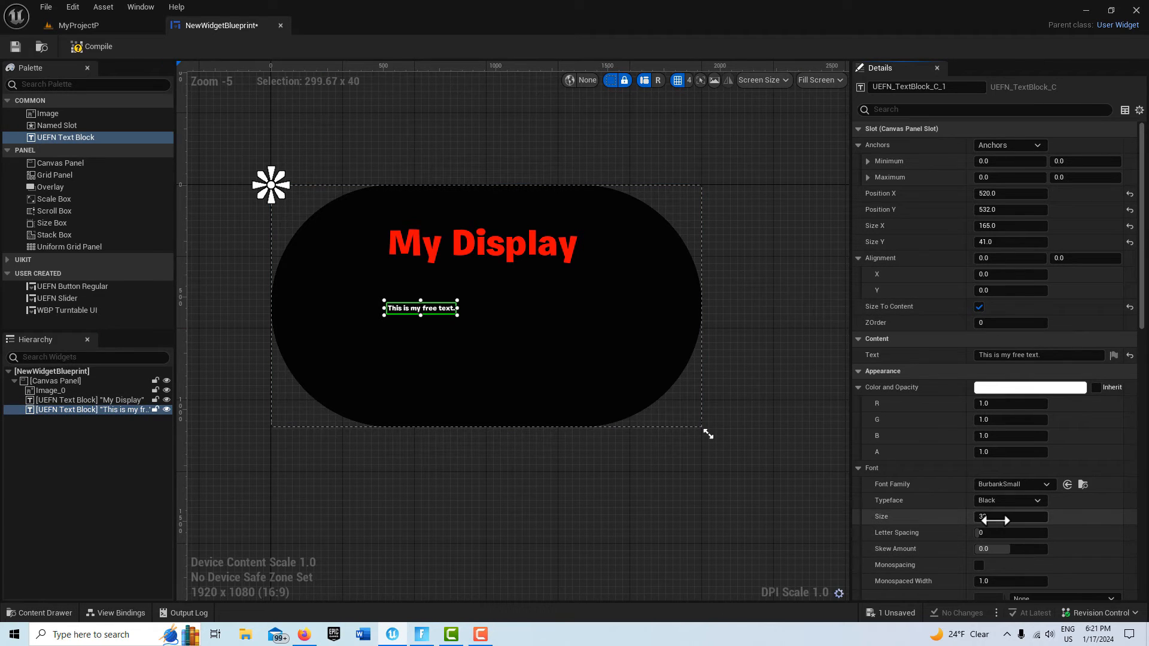
pyautogui.click(1009, 516)
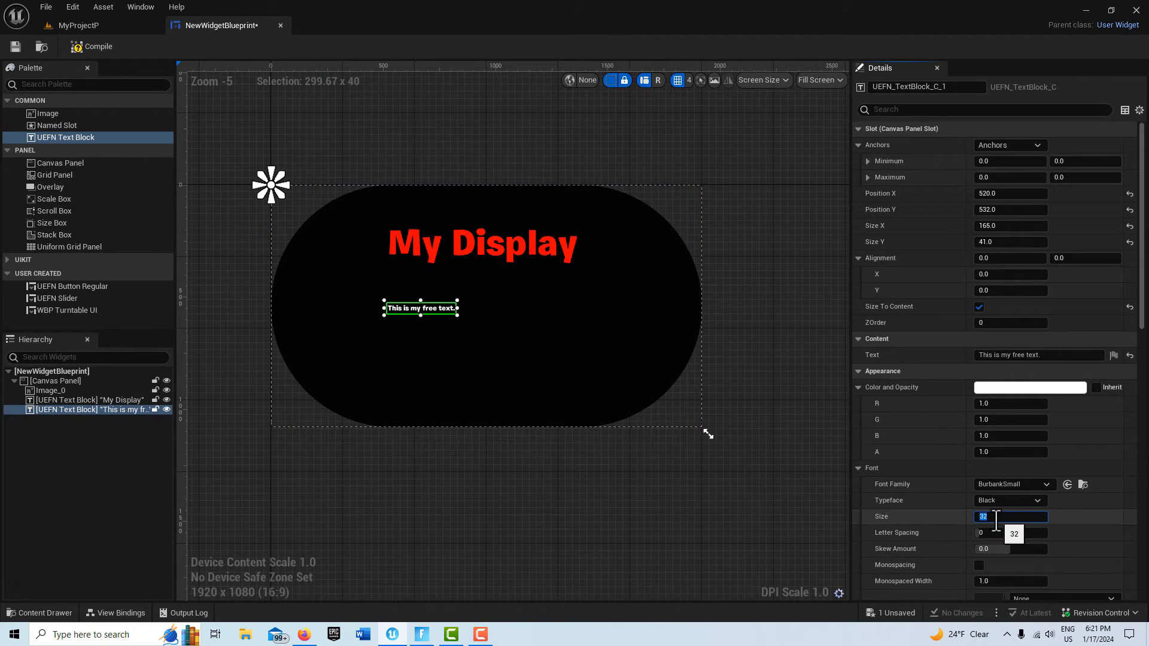
pyautogui.write('16')
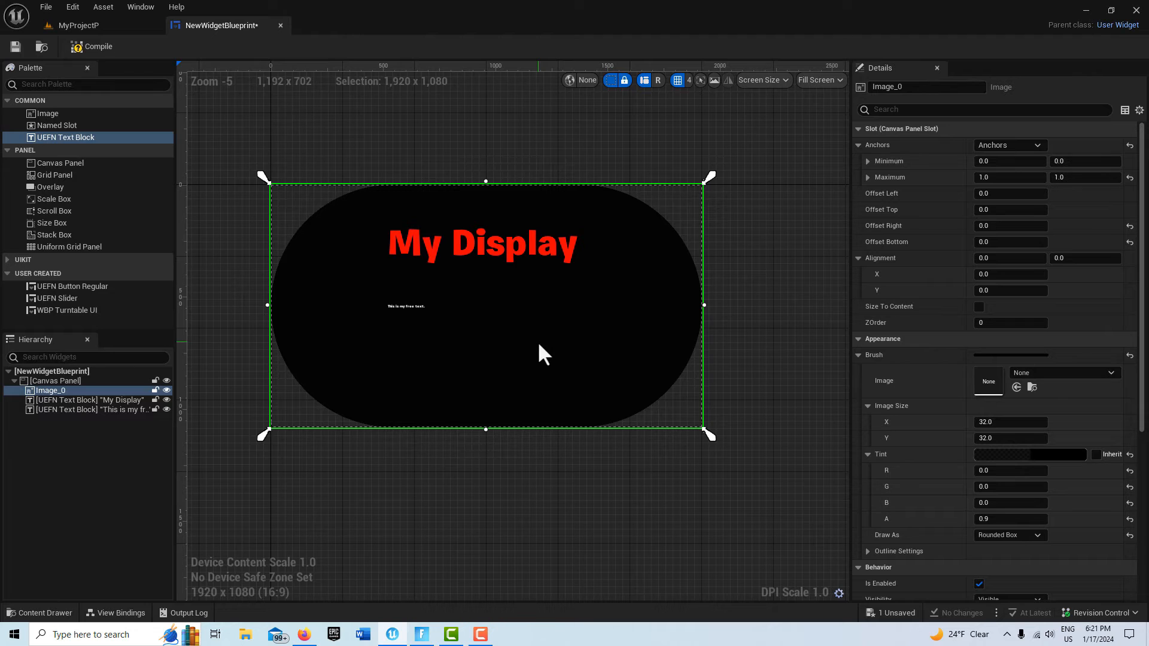
pyautogui.moveTo(46, 114)
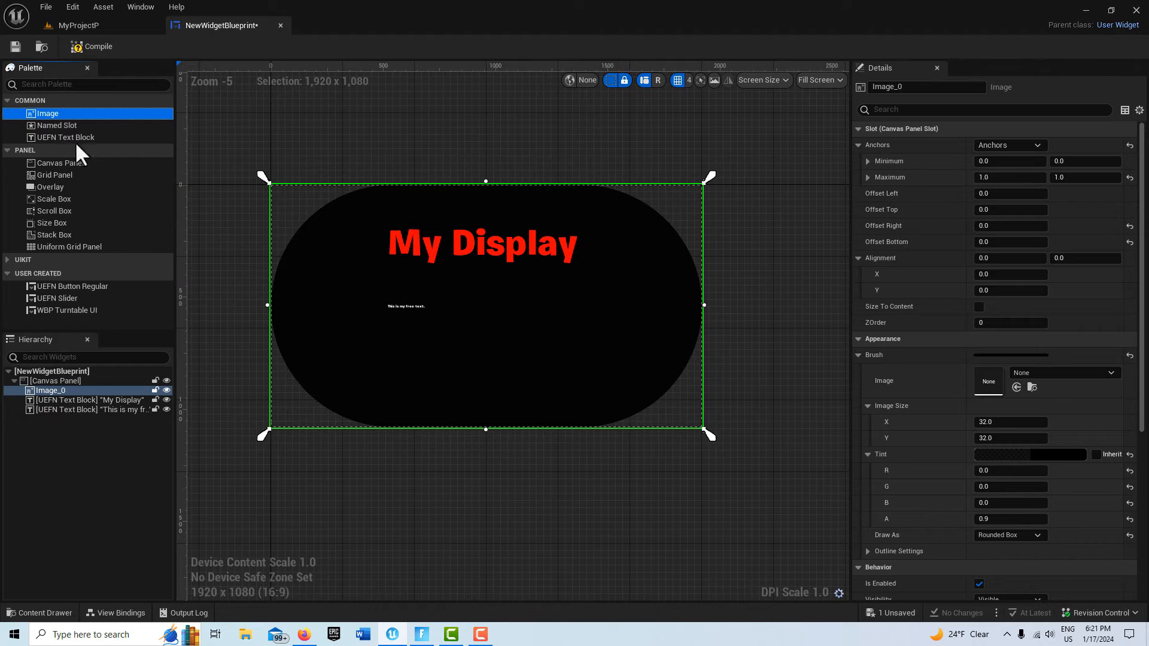
pyautogui.moveTo(47, 114)
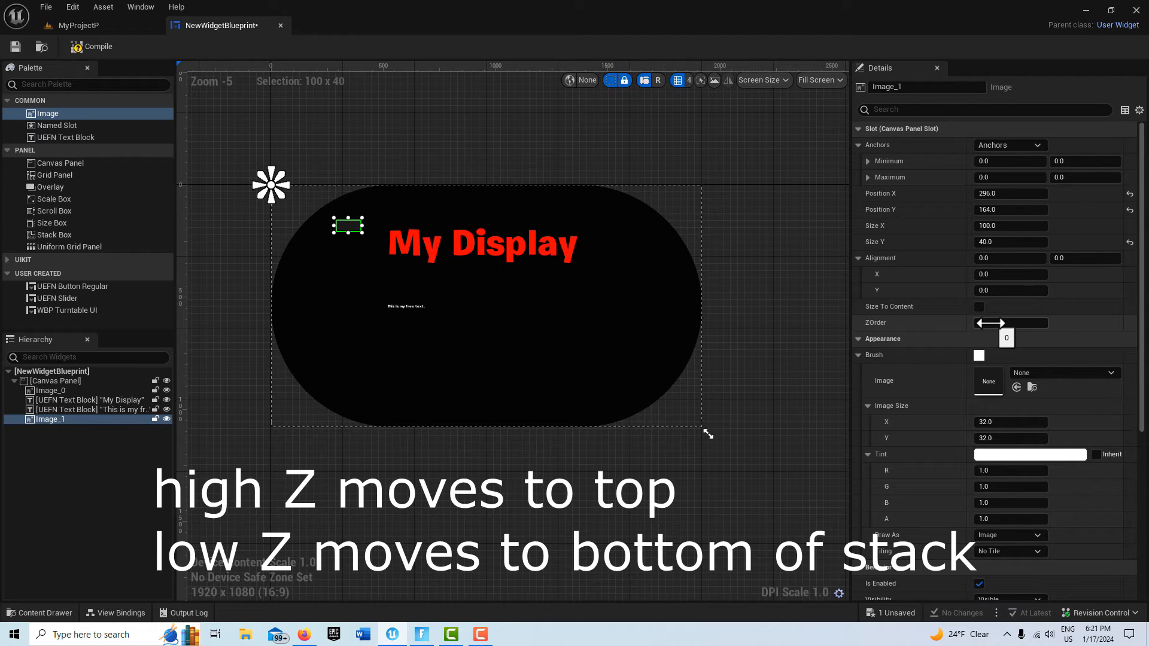
# - Set the small white box image to ZOrder 1 and Draw As Box
pyautogui.click(1009, 323)
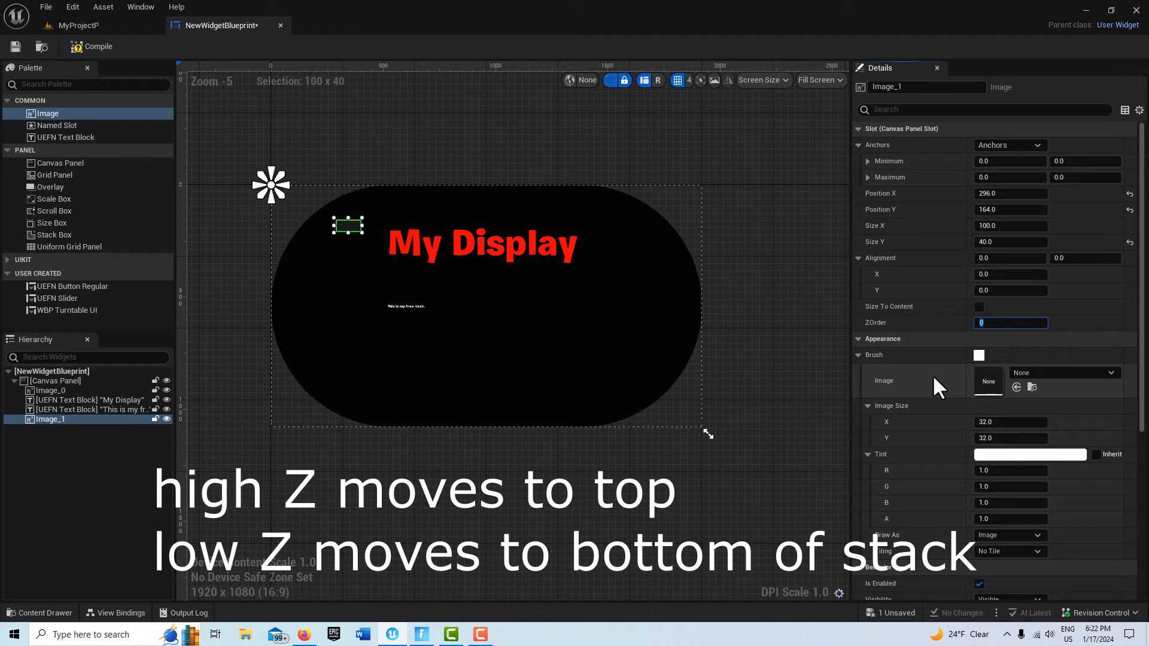
pyautogui.write('1')
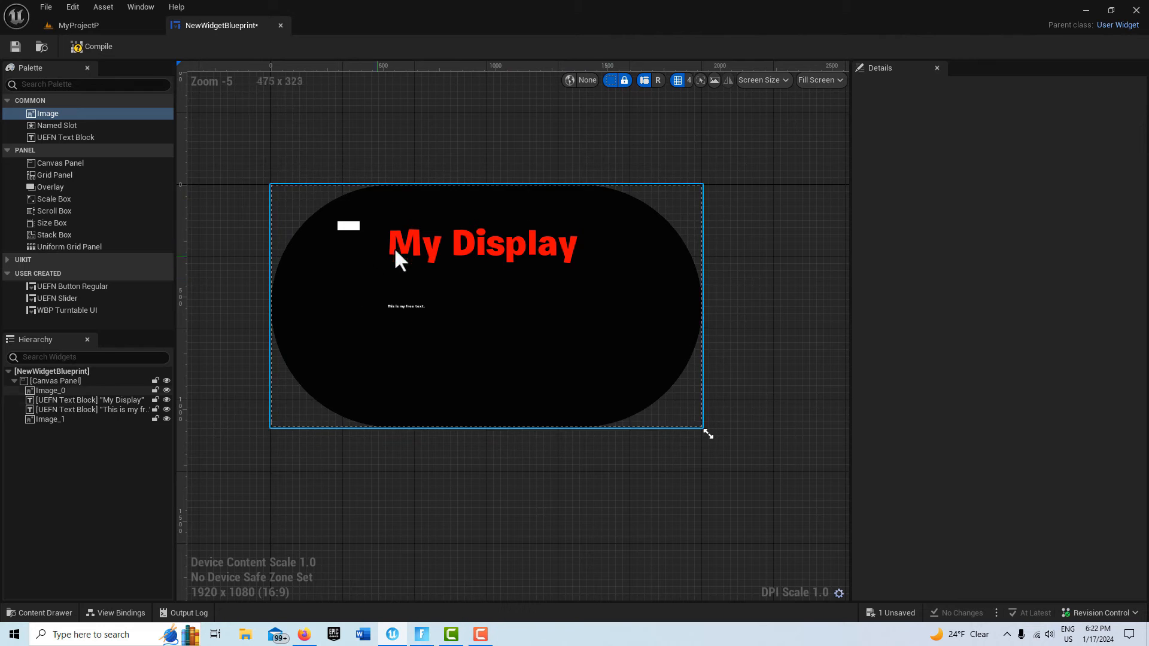
pyautogui.click(51, 419)
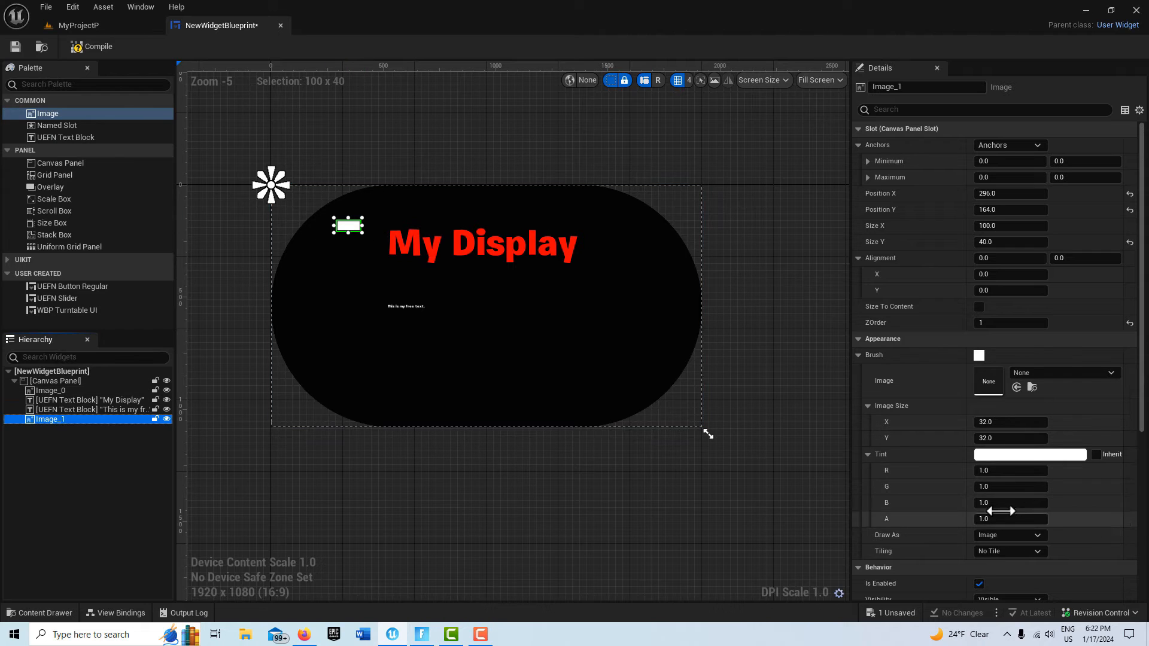
pyautogui.moveTo(1036, 535)
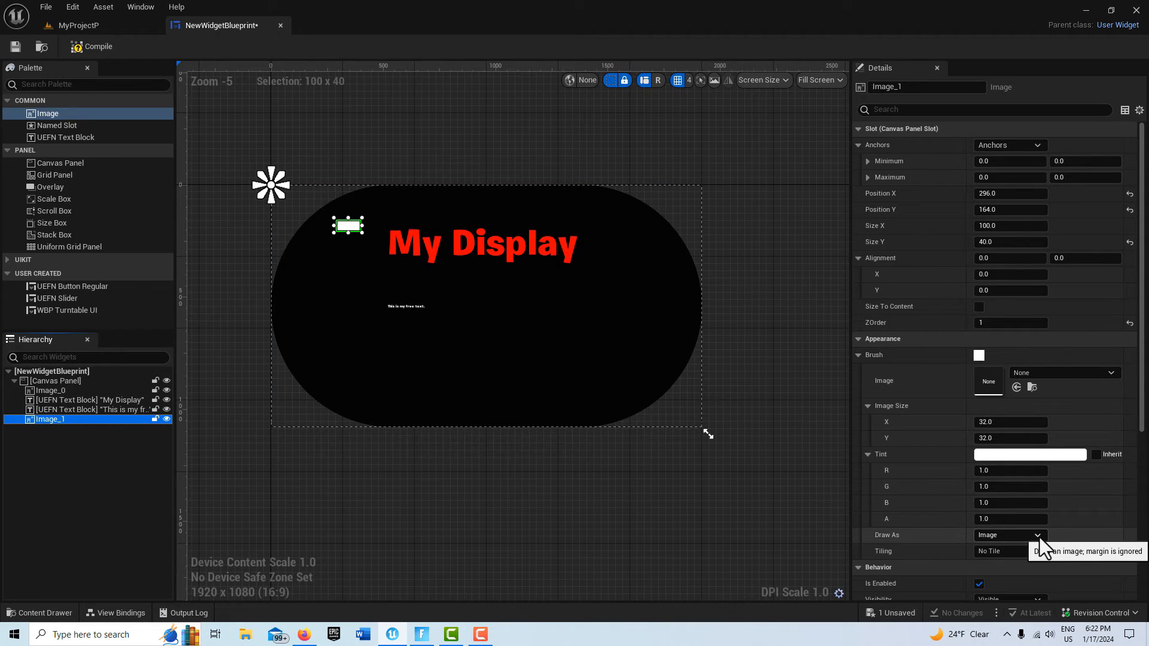
pyautogui.click(1036, 535)
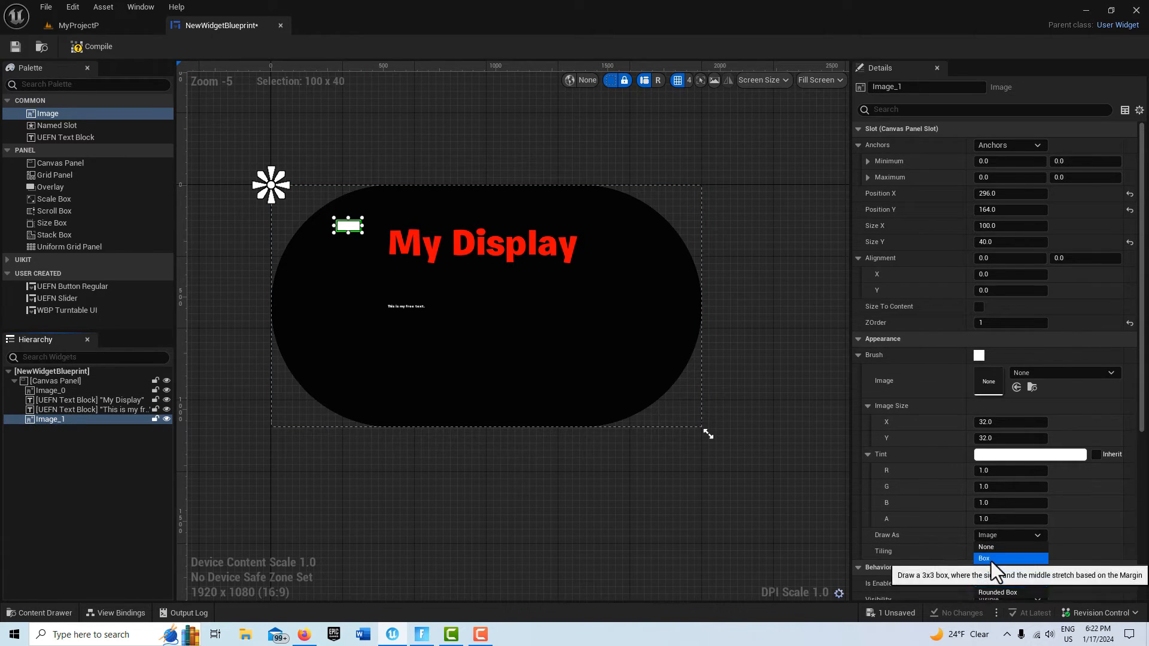
pyautogui.click(996, 558)
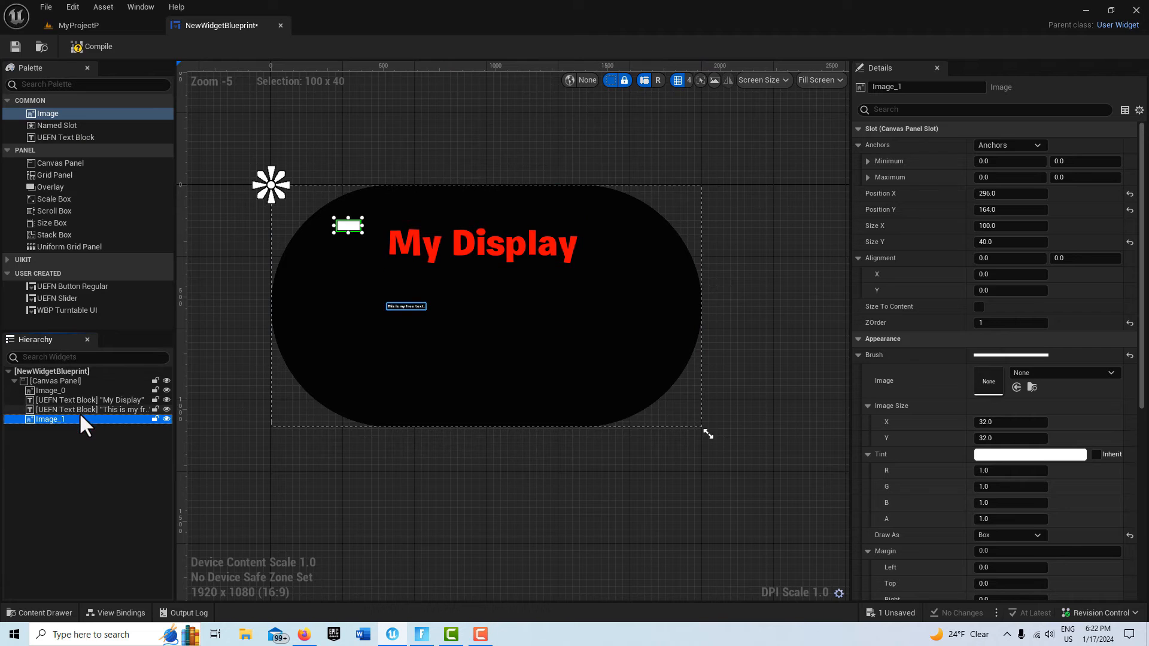
# - Duplicate Image_1 three times and place one copy right of the title
pyautogui.doubleClick(51, 420)
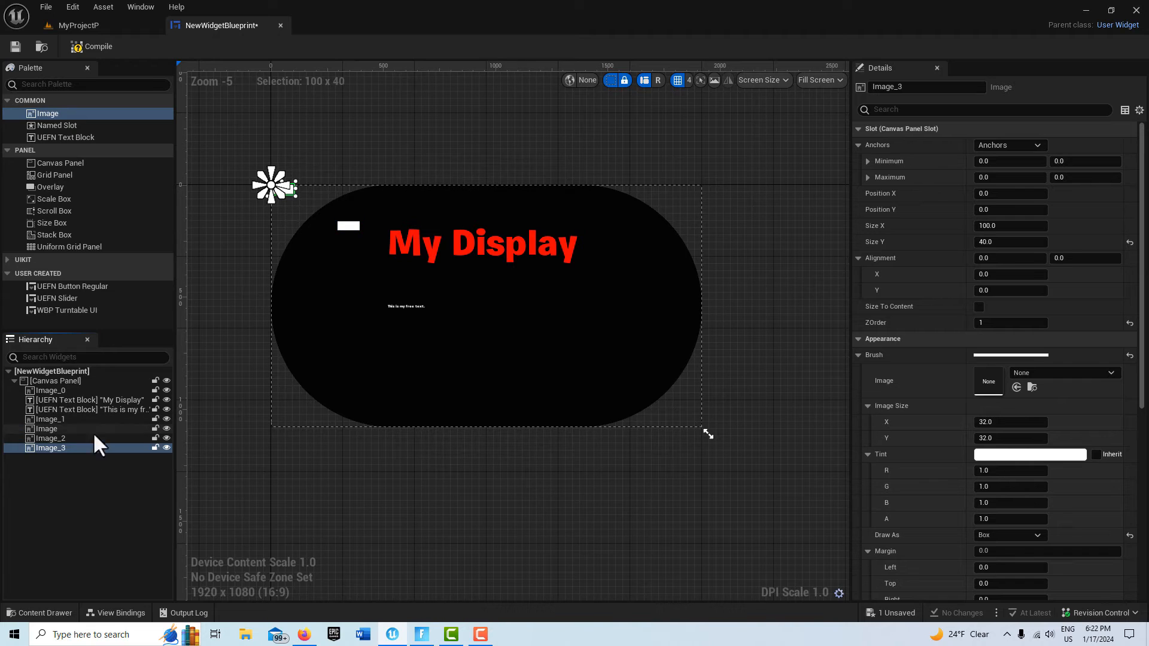
pyautogui.click(50, 419)
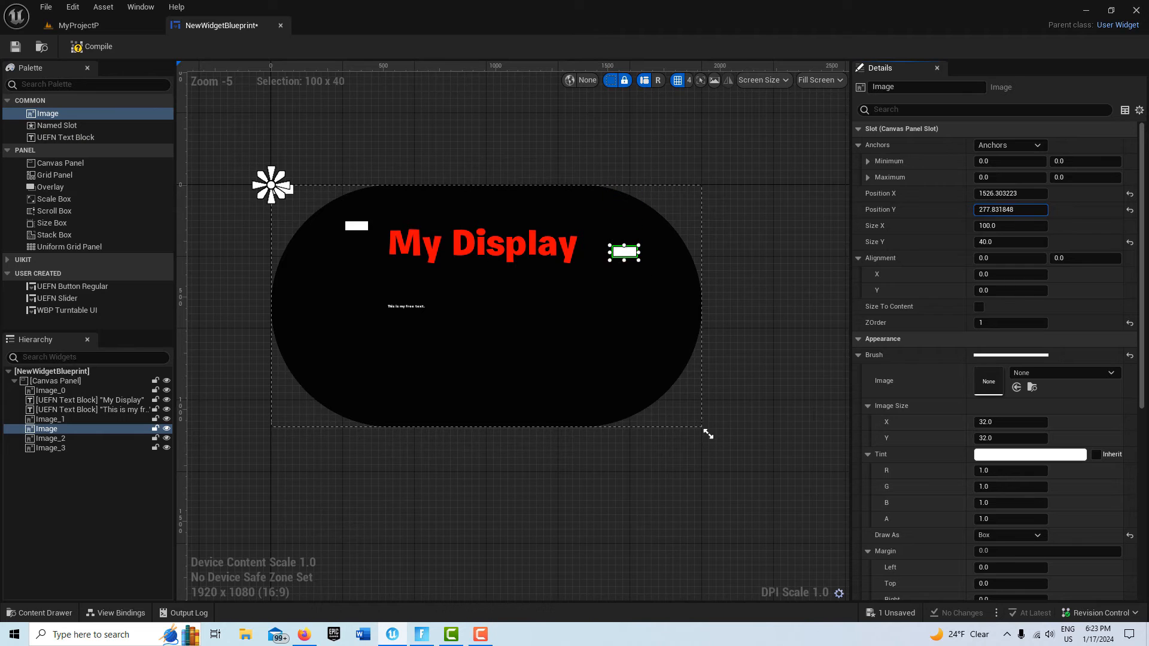
# - Move the first copy beside the title's right end and tint it pinkish-red
pyautogui.moveTo(623, 252); pyautogui.dragTo(623, 228)
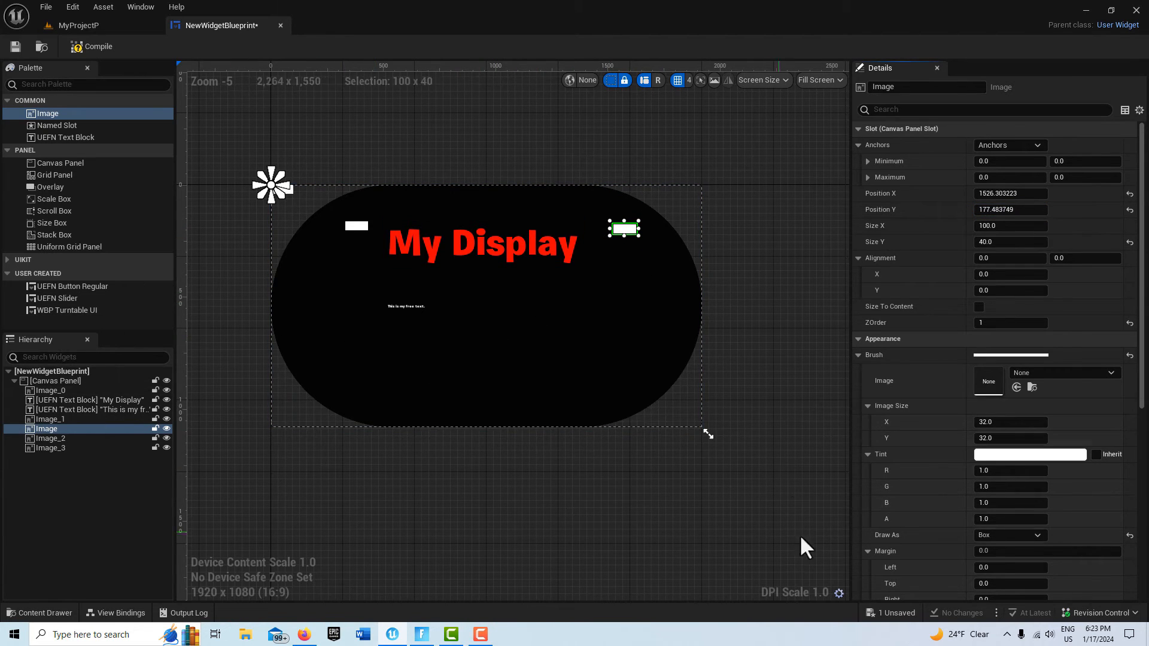
pyautogui.scroll(-3)
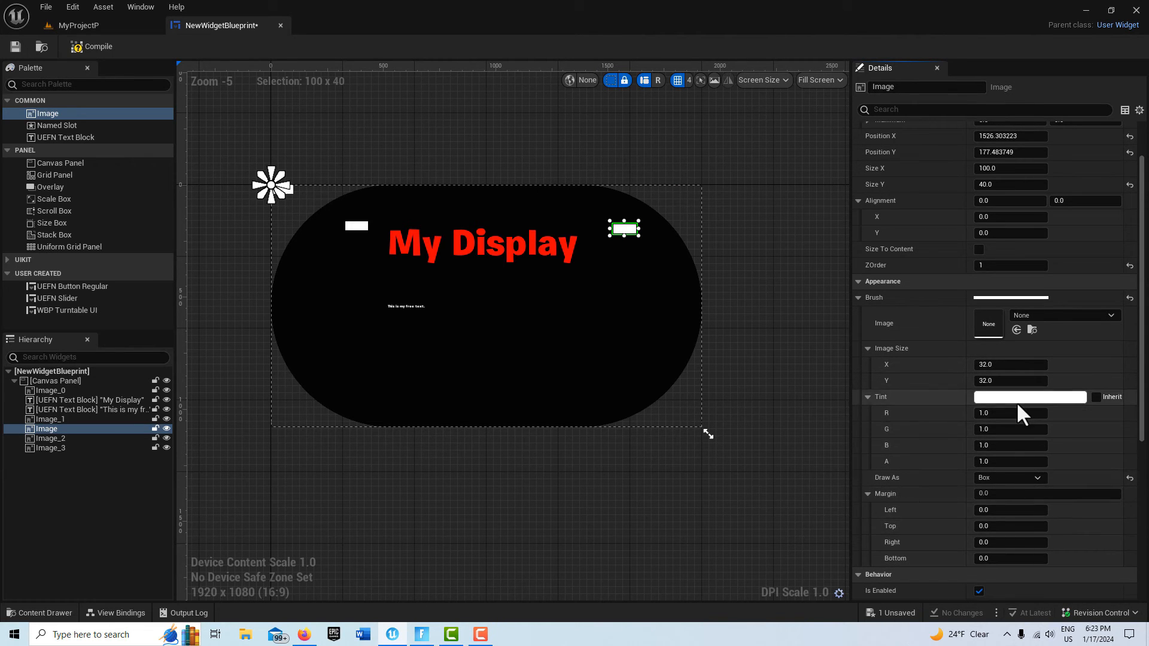
pyautogui.click(1029, 396)
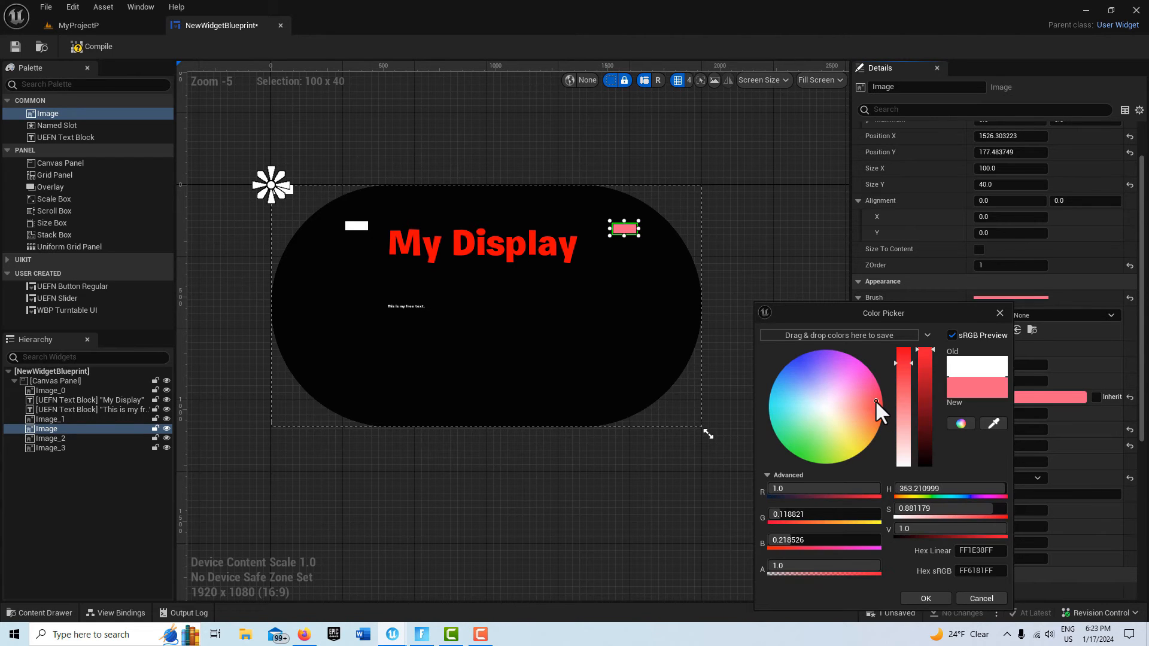
pyautogui.click(923, 598)
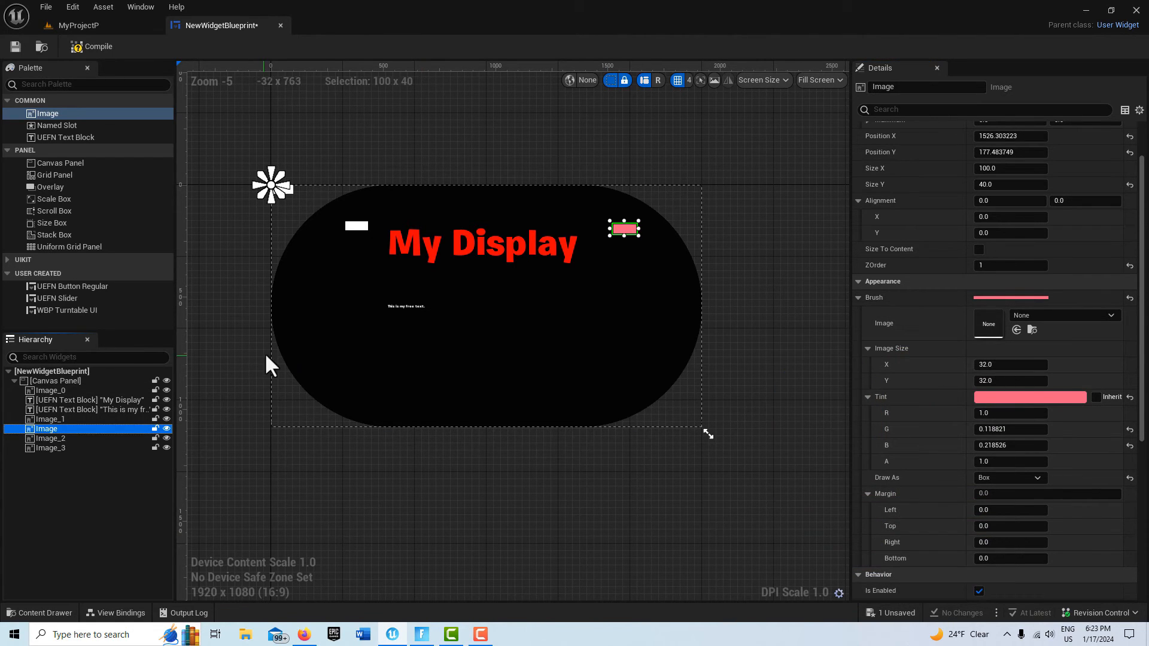
# - Reposition another copied box horizontally and tint it green for the lower left
pyautogui.click(50, 438)
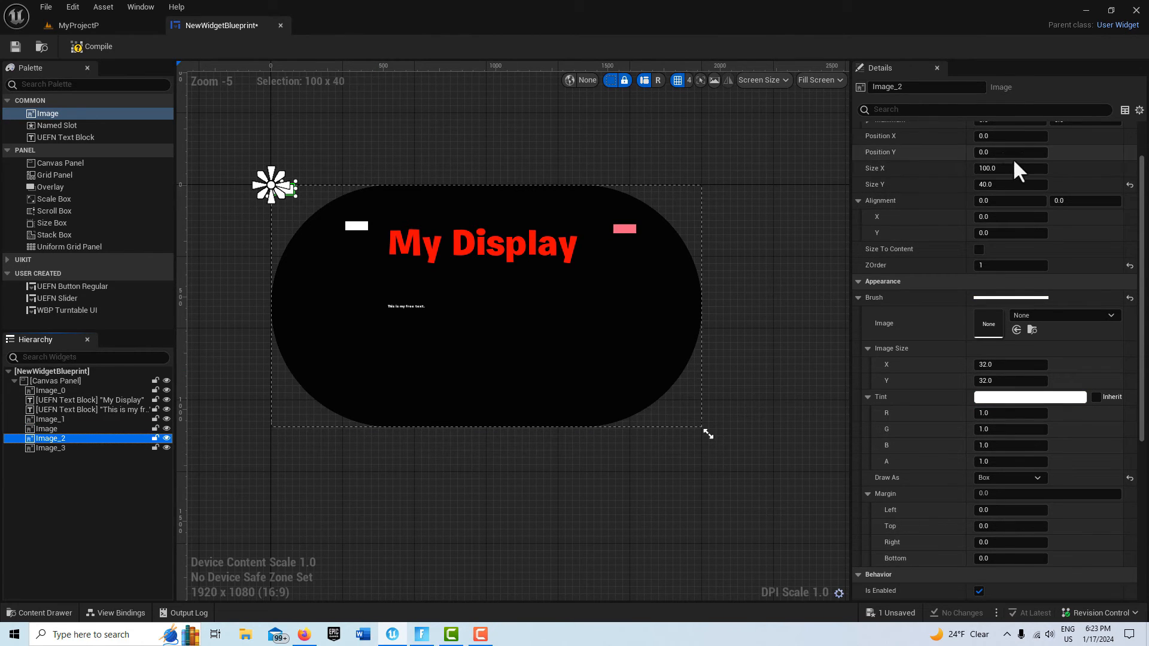
pyautogui.click(1009, 155)
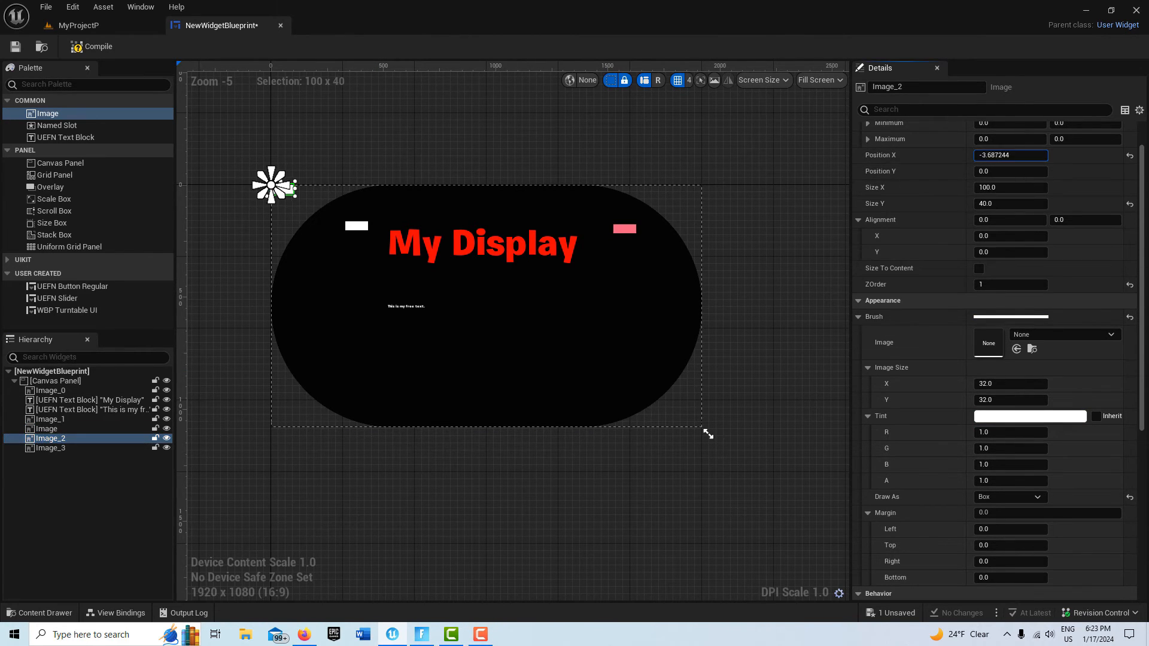
pyautogui.moveTo(275, 186); pyautogui.dragTo(420, 189)
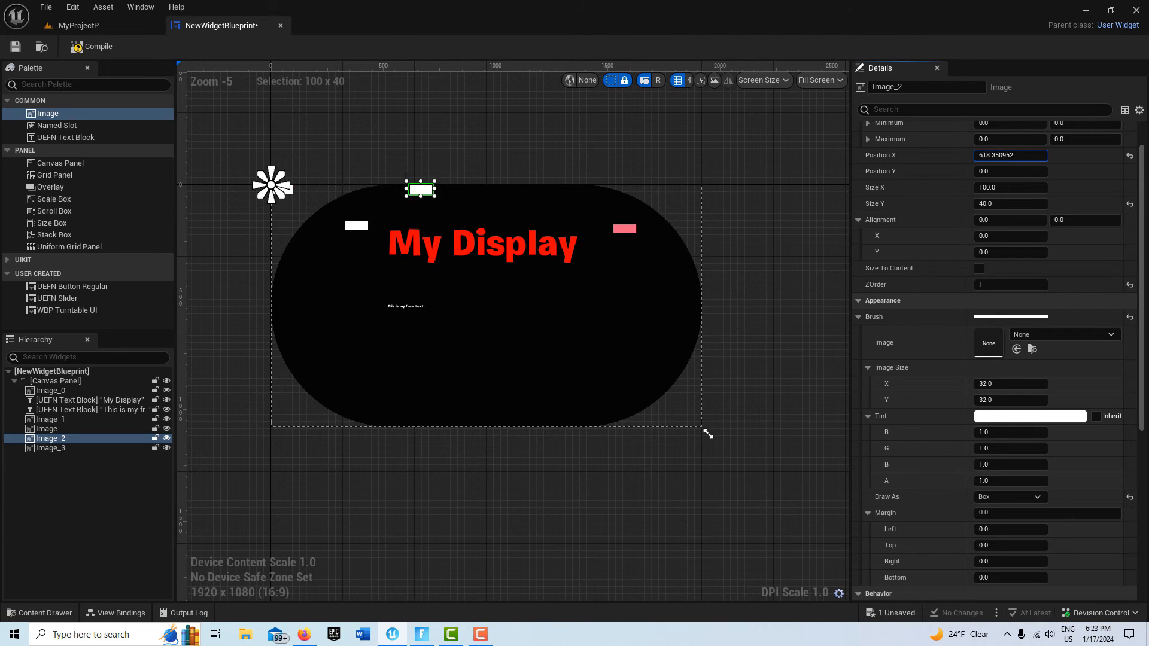
pyautogui.moveTo(420, 190); pyautogui.dragTo(354, 189)
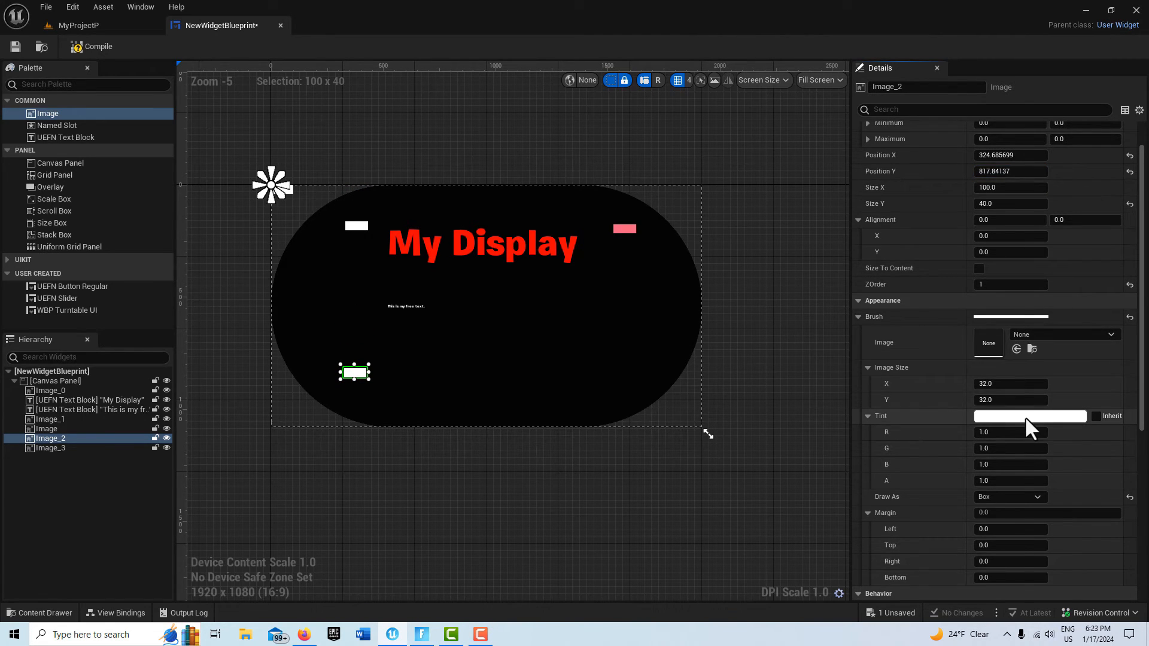
pyautogui.click(1029, 416)
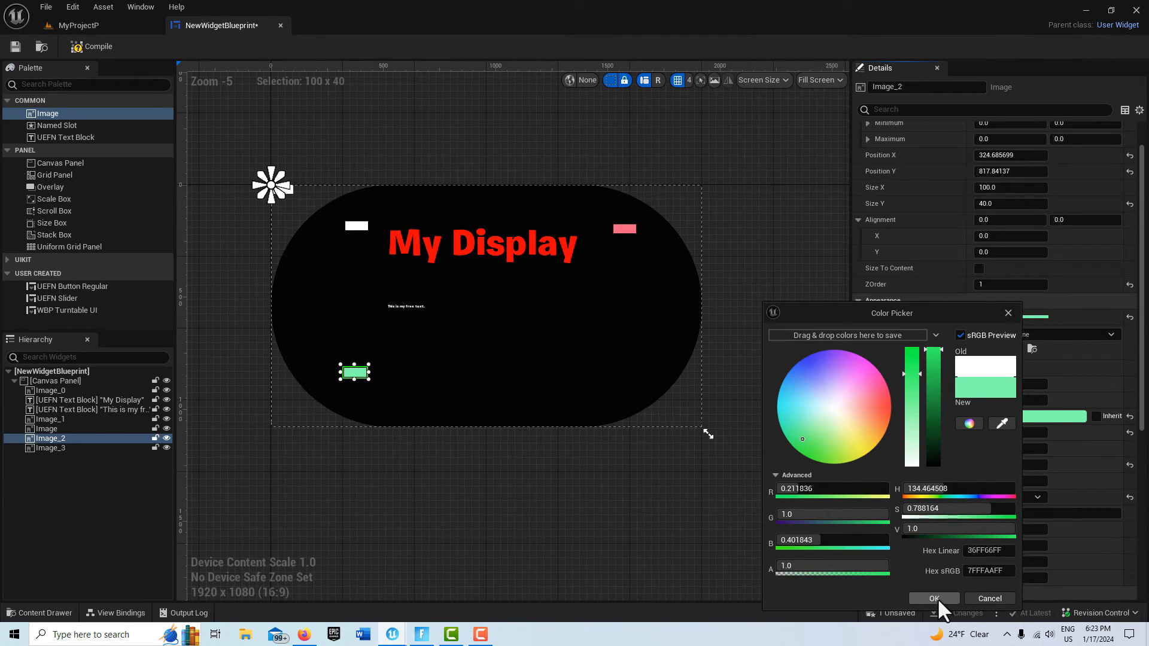
pyautogui.click(933, 598)
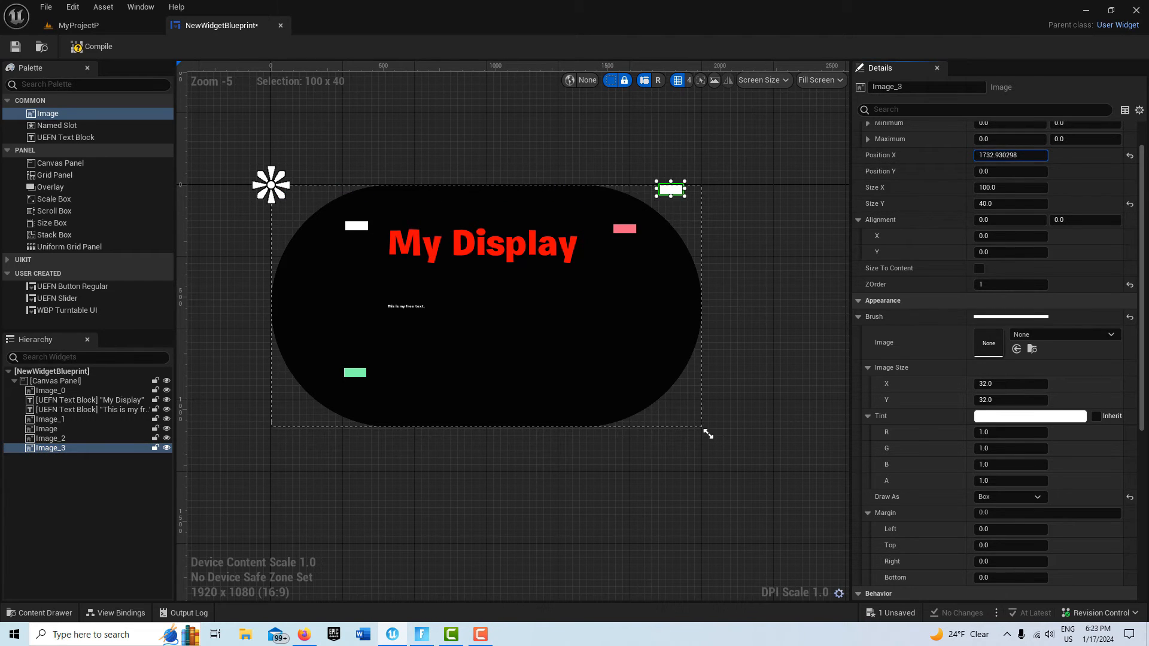
# - Move the fourth box to the panel's lower right and tint it purple
pyautogui.moveTo(669, 189); pyautogui.dragTo(617, 189)
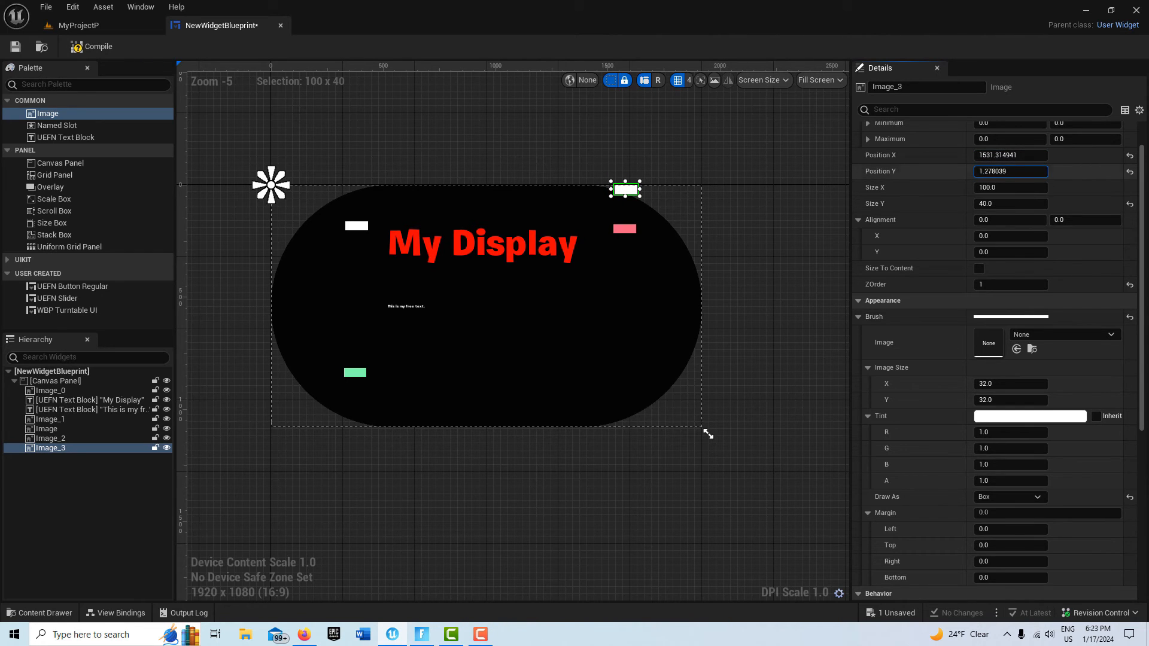
pyautogui.moveTo(625, 189); pyautogui.dragTo(624, 349)
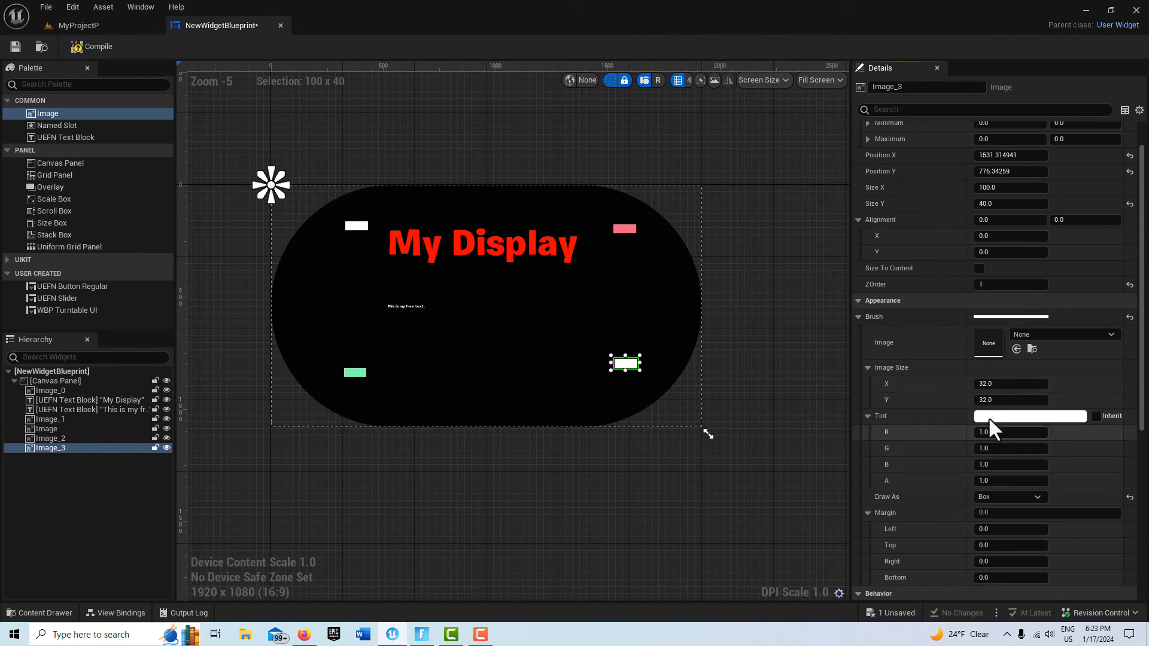
pyautogui.click(1029, 417)
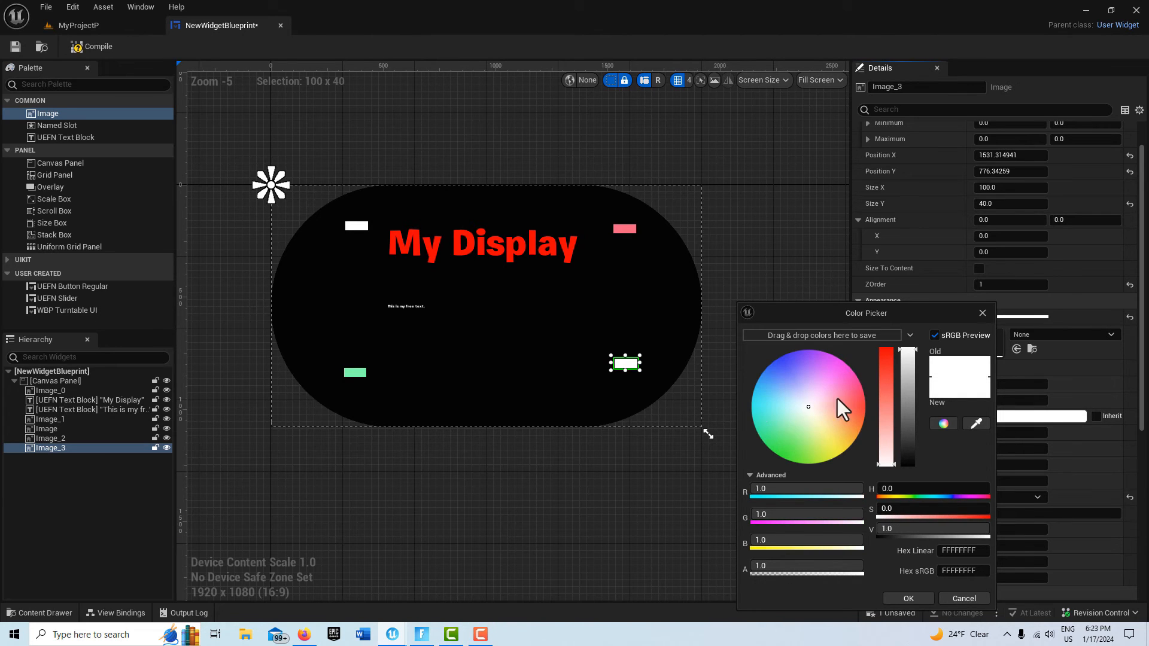
pyautogui.click(789, 358)
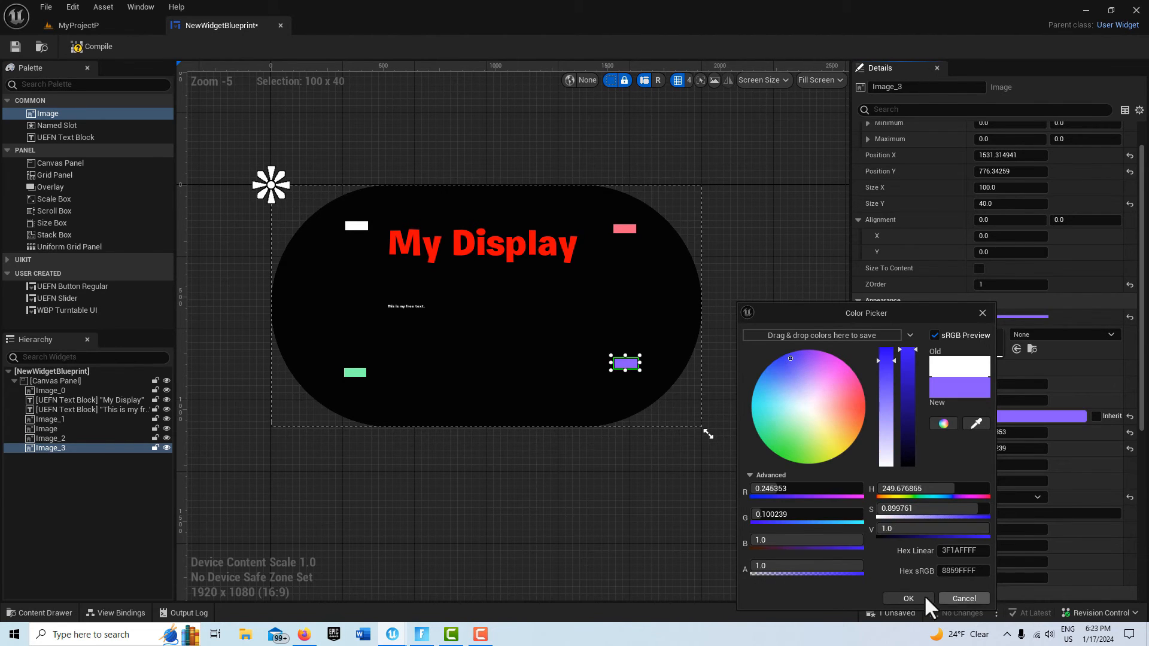
pyautogui.click(907, 598)
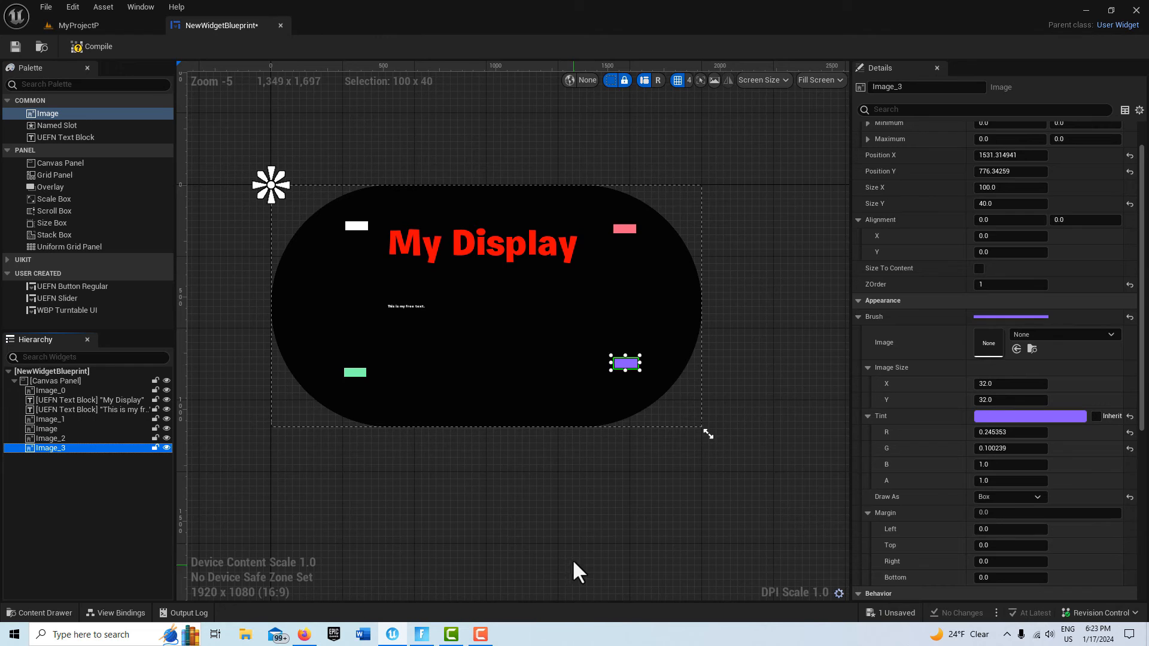
pyautogui.click(49, 390)
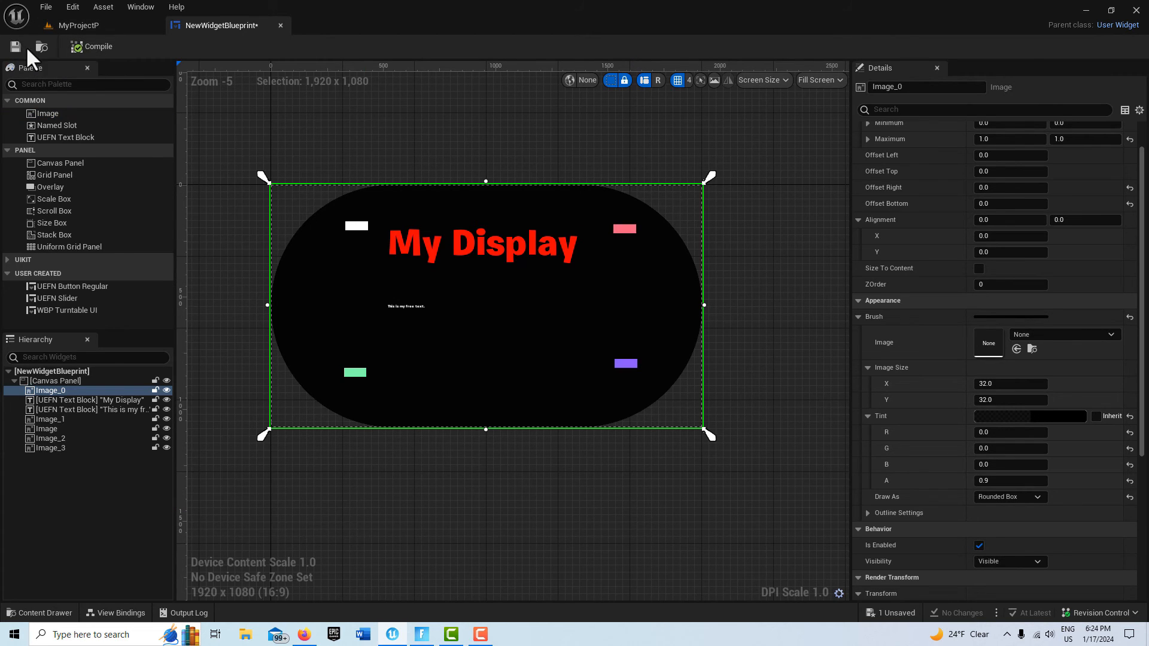
# - Save the widget blueprint and browse the level's Content Browser toward Fortnite > Devices
pyautogui.click(15, 46)
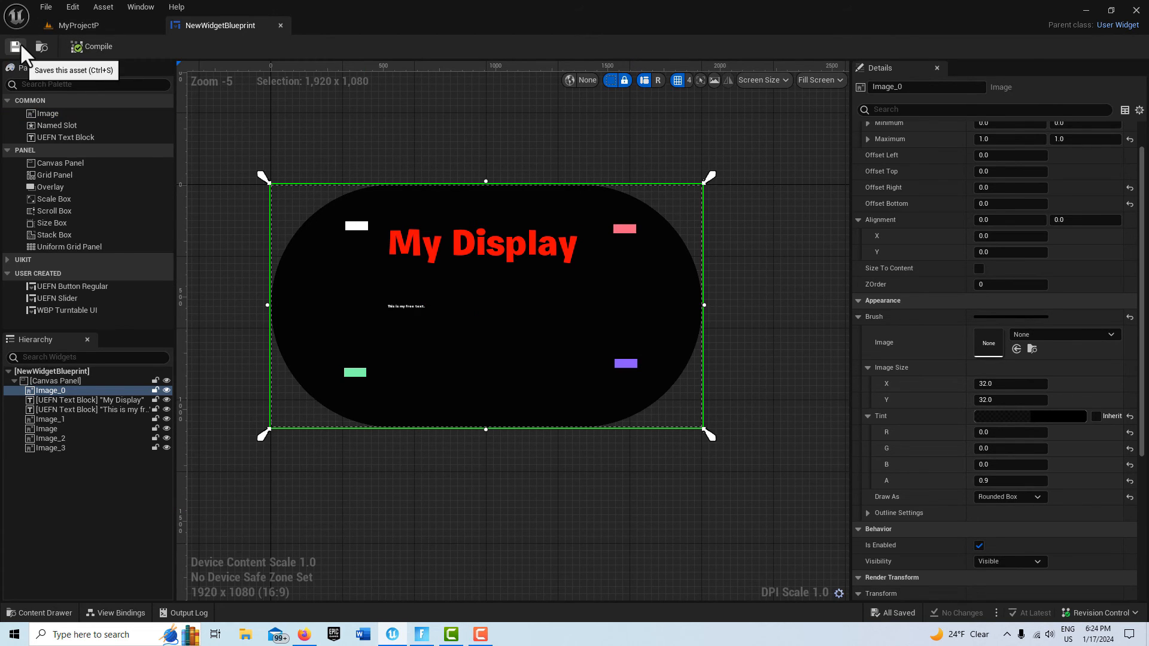
pyautogui.click(78, 25)
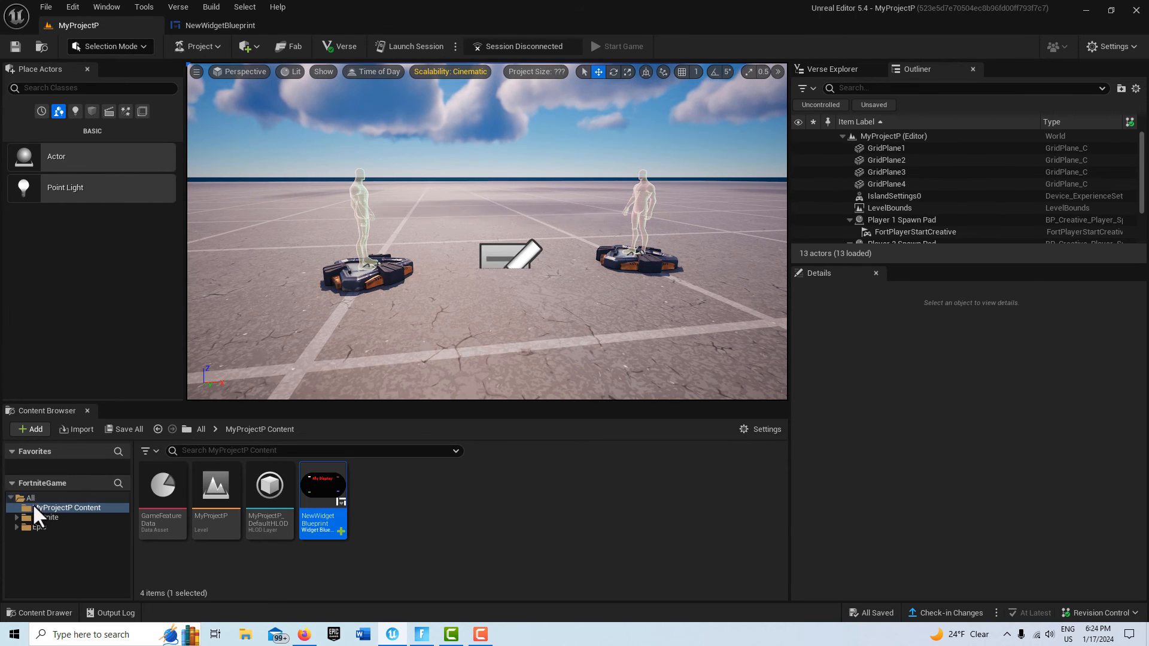
pyautogui.click(46, 517)
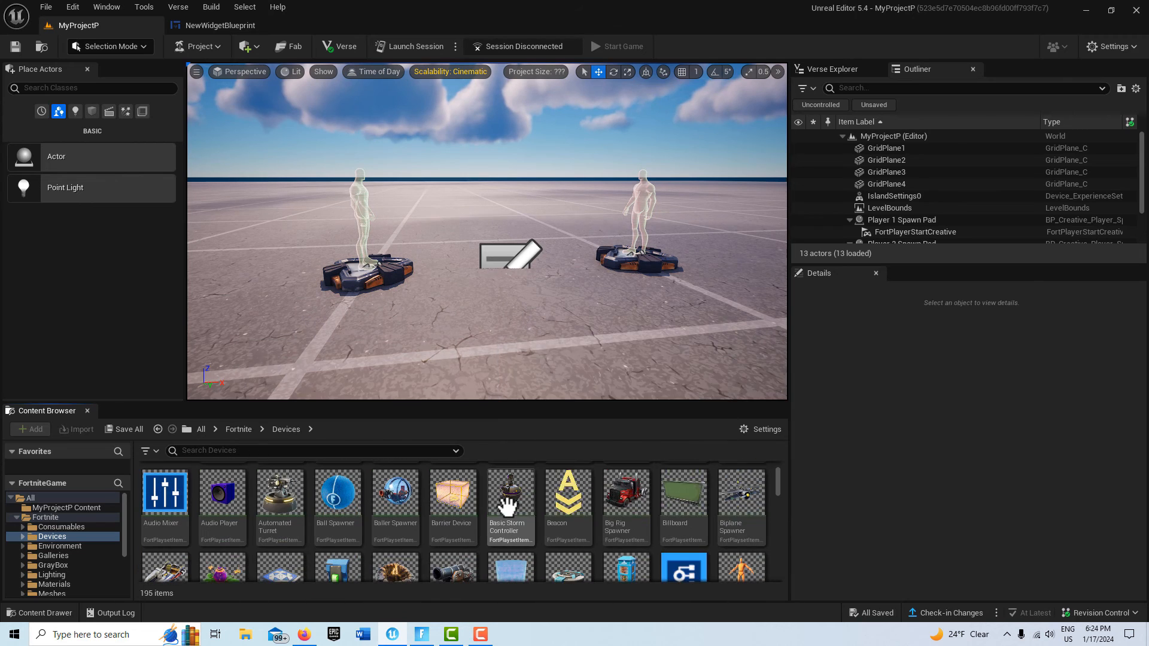
pyautogui.scroll(-3)
pyautogui.write('hud')
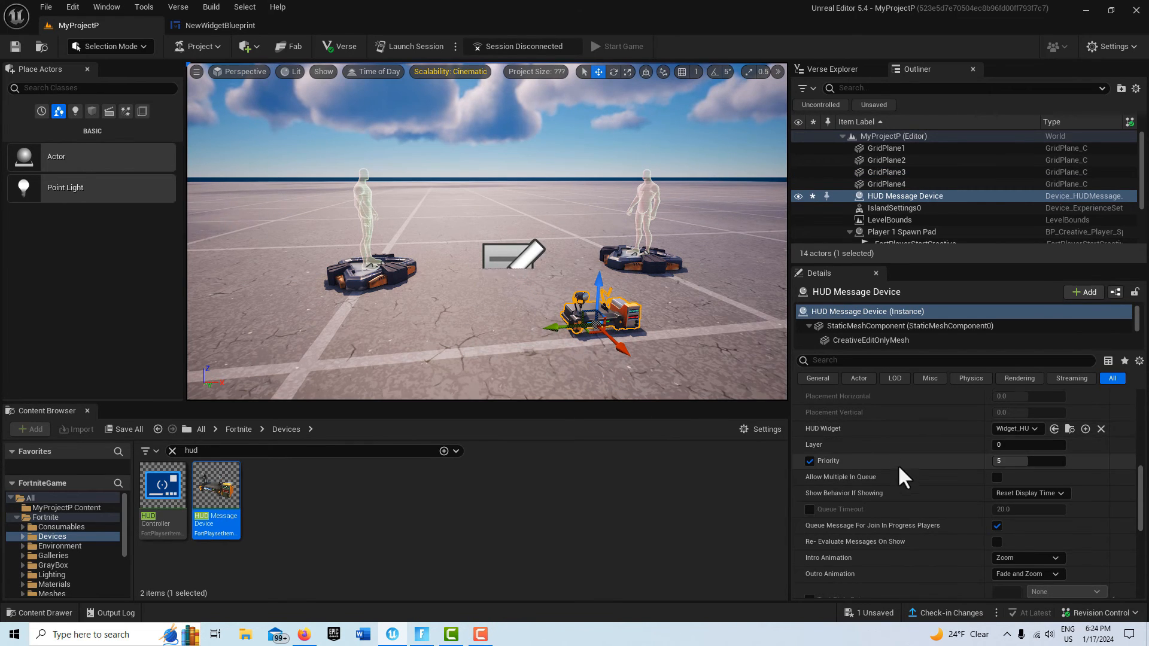
# - Delete Player 2 Spawn Pad and add a Show element bound to Player 1 Spawn Pad
pyautogui.scroll(-3)
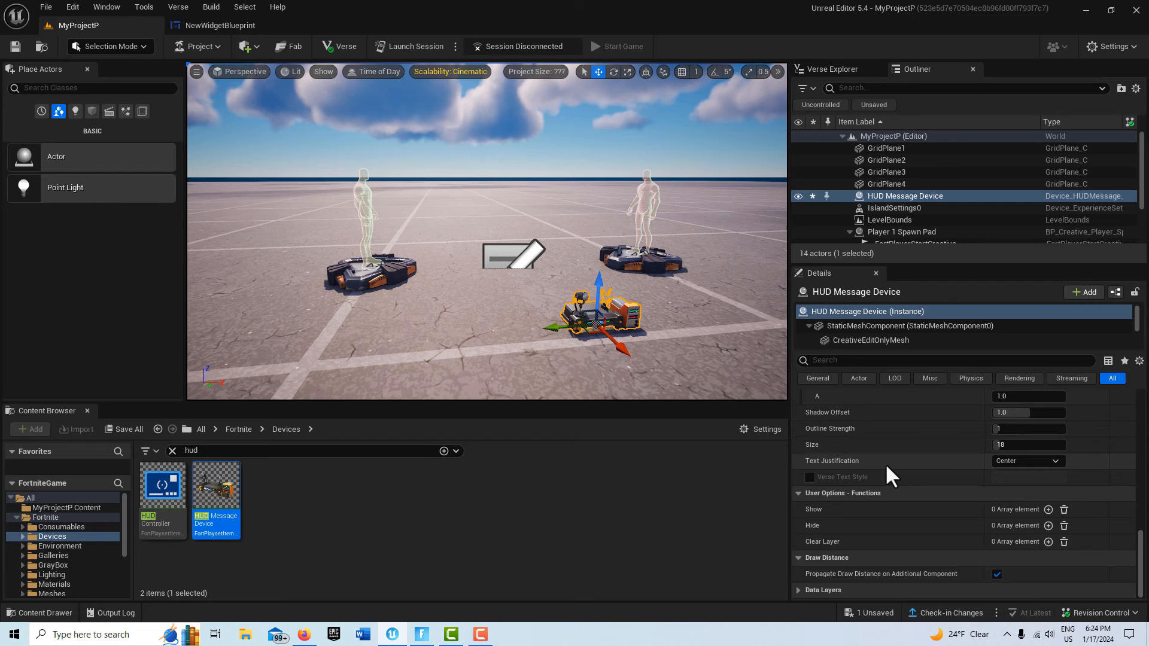
pyautogui.click(1049, 509)
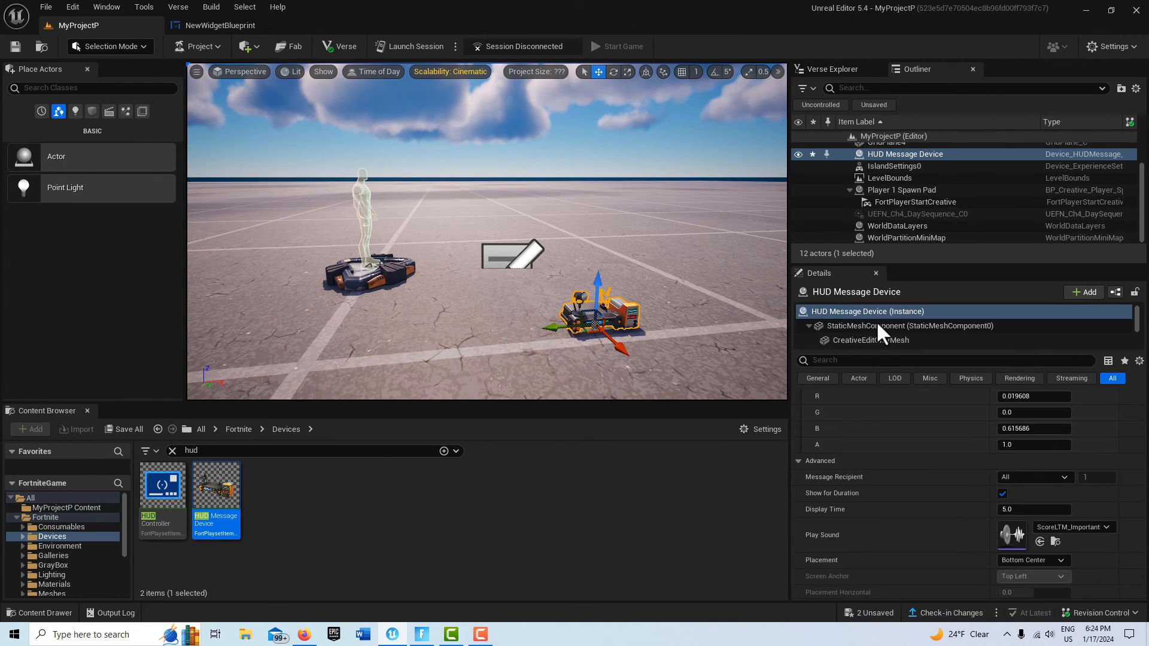
pyautogui.scroll(-3)
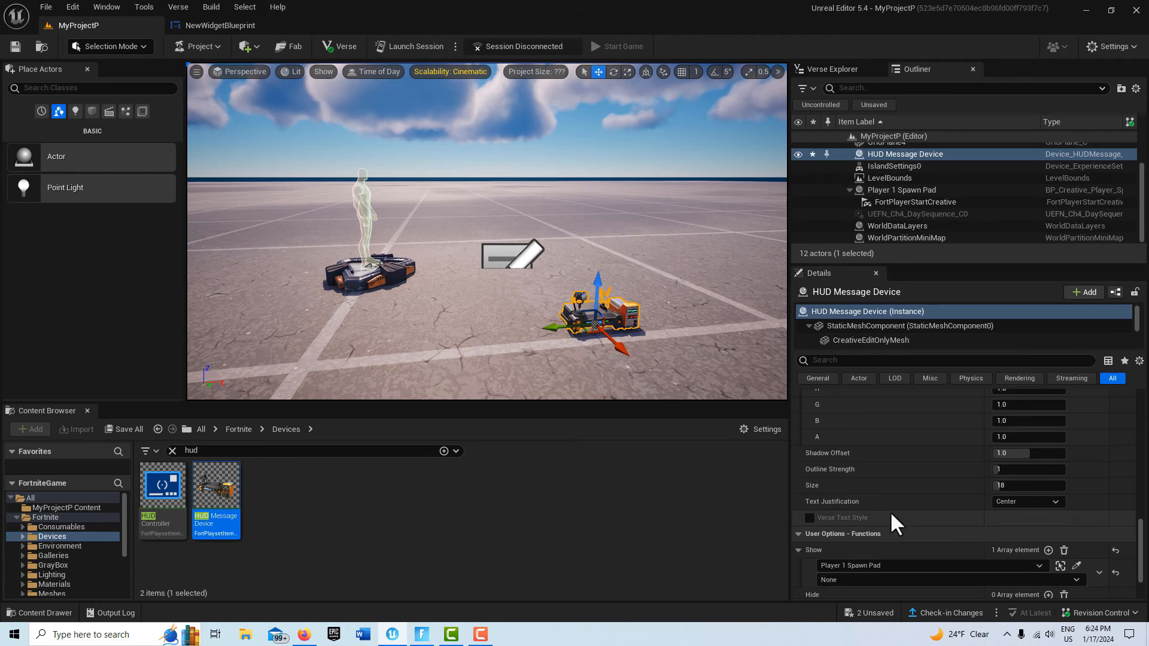
pyautogui.click(930, 580)
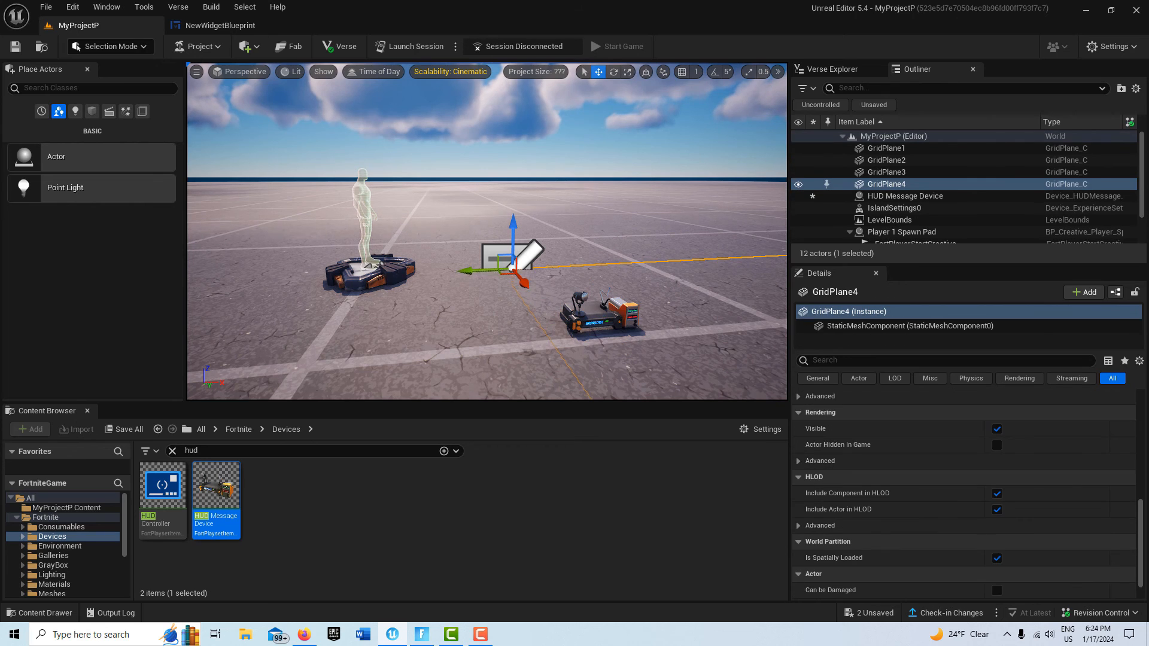
# - Set the HUD Message Device's HUD Widget to NewWidgetBlueprint
pyautogui.click(904, 196)
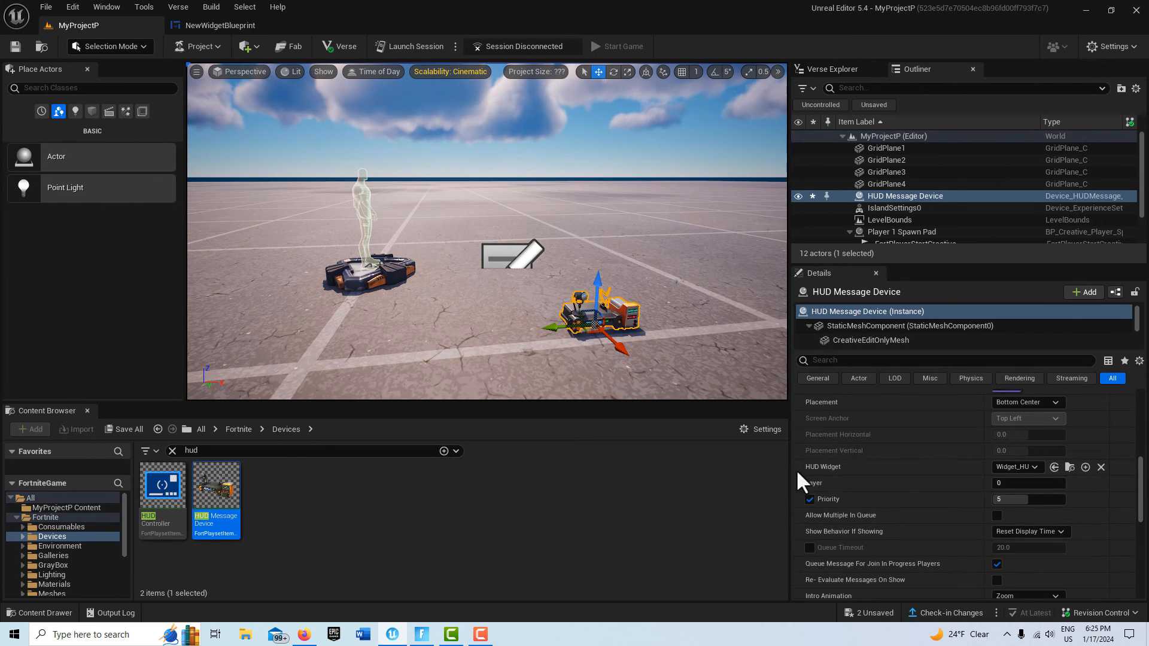
pyautogui.click(1034, 467)
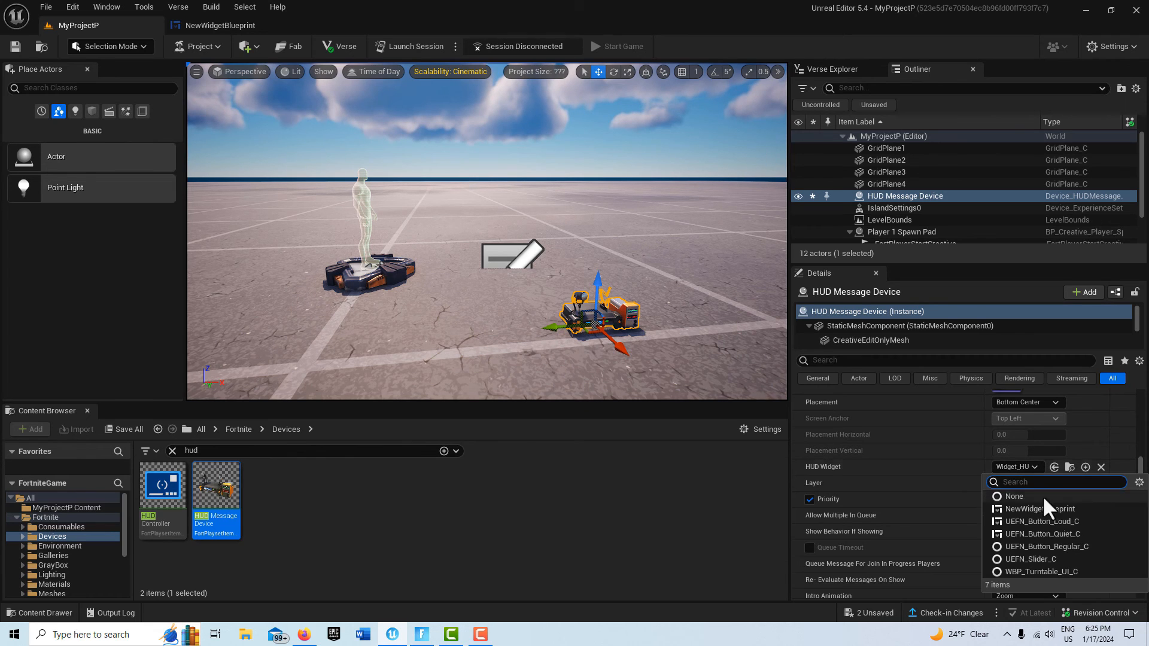
pyautogui.click(1036, 509)
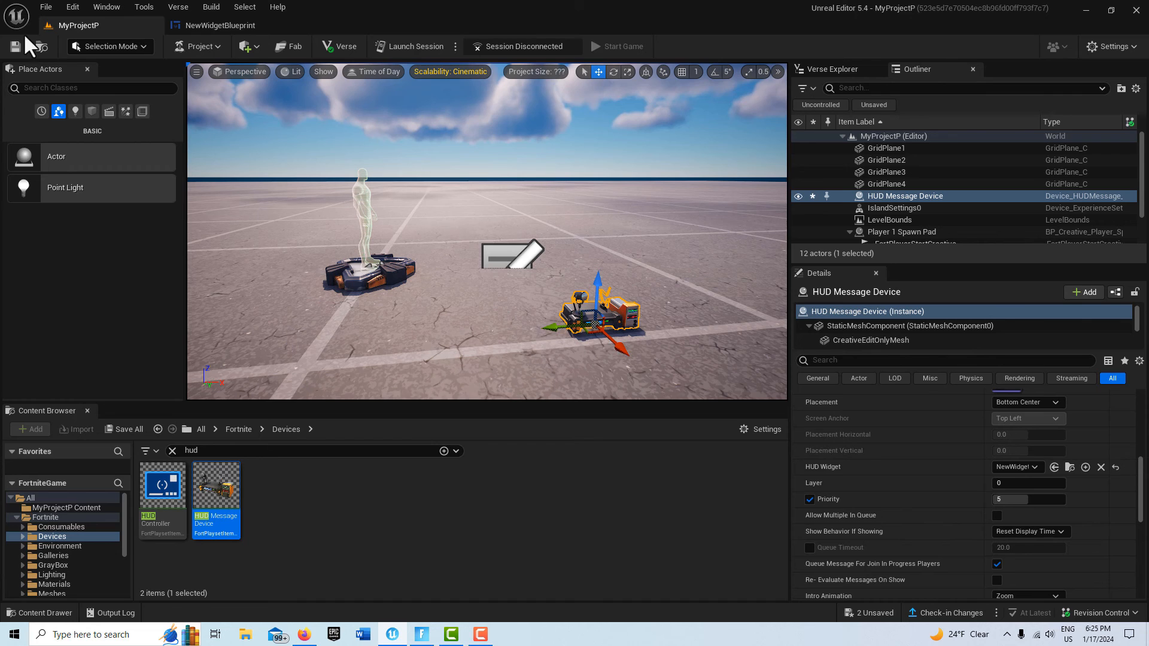
pyautogui.moveTo(408, 46)
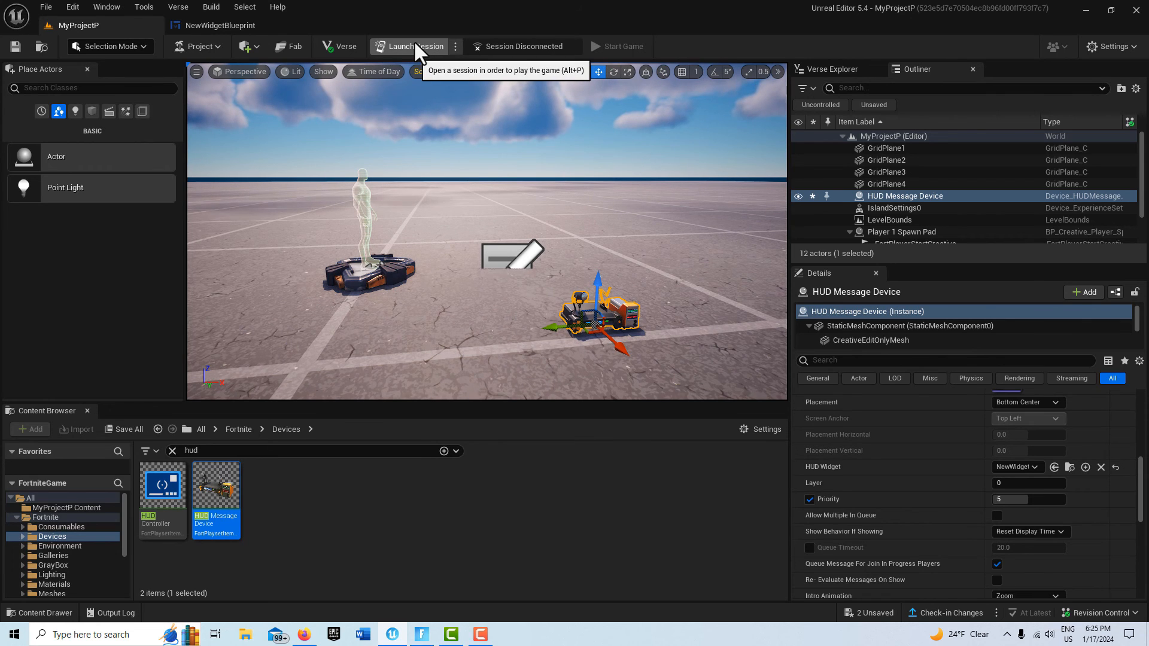
# - Launch a session with selected content saved, then minimize Fortnite once the island loads
pyautogui.click(415, 46)
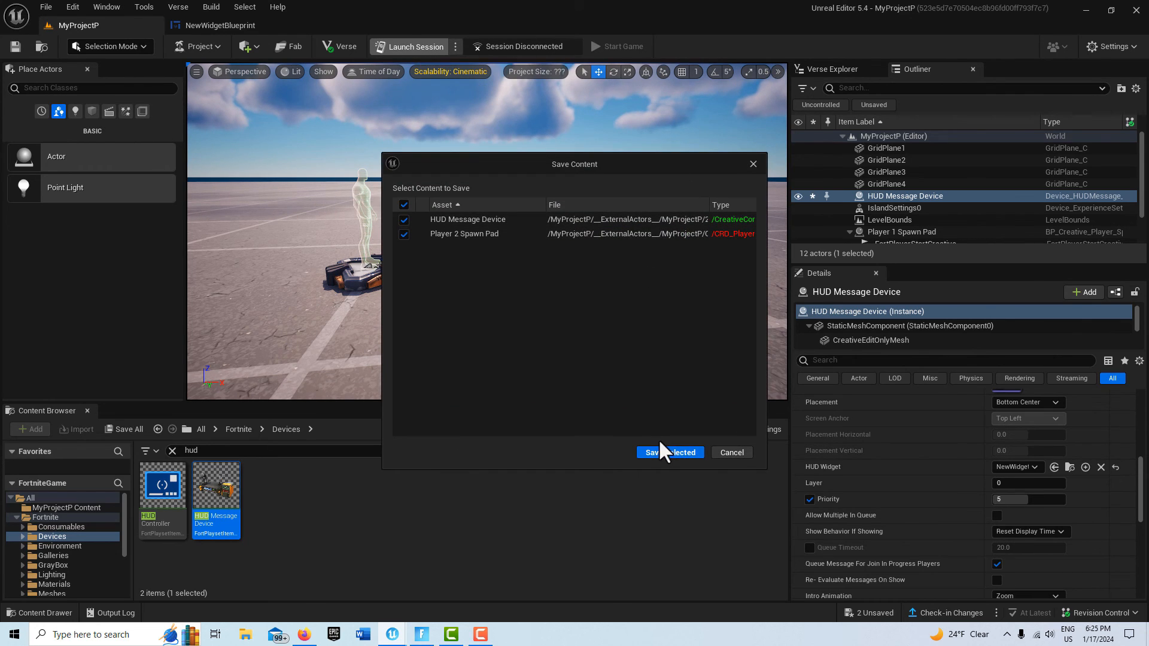
pyautogui.click(668, 453)
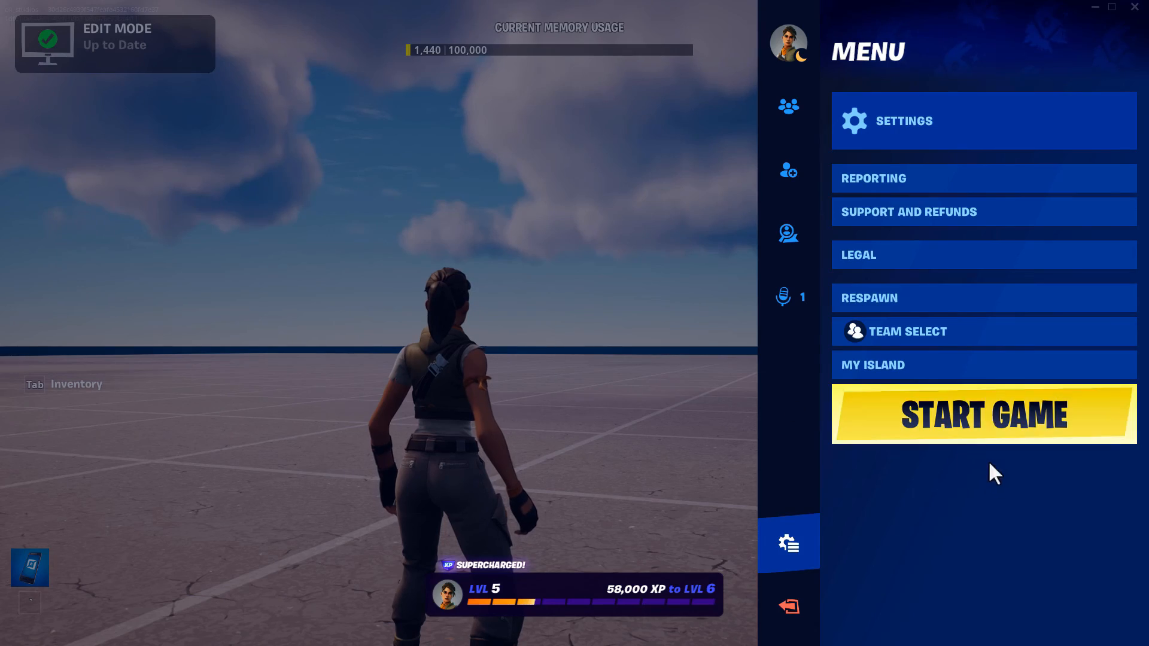
pyautogui.click(983, 413)
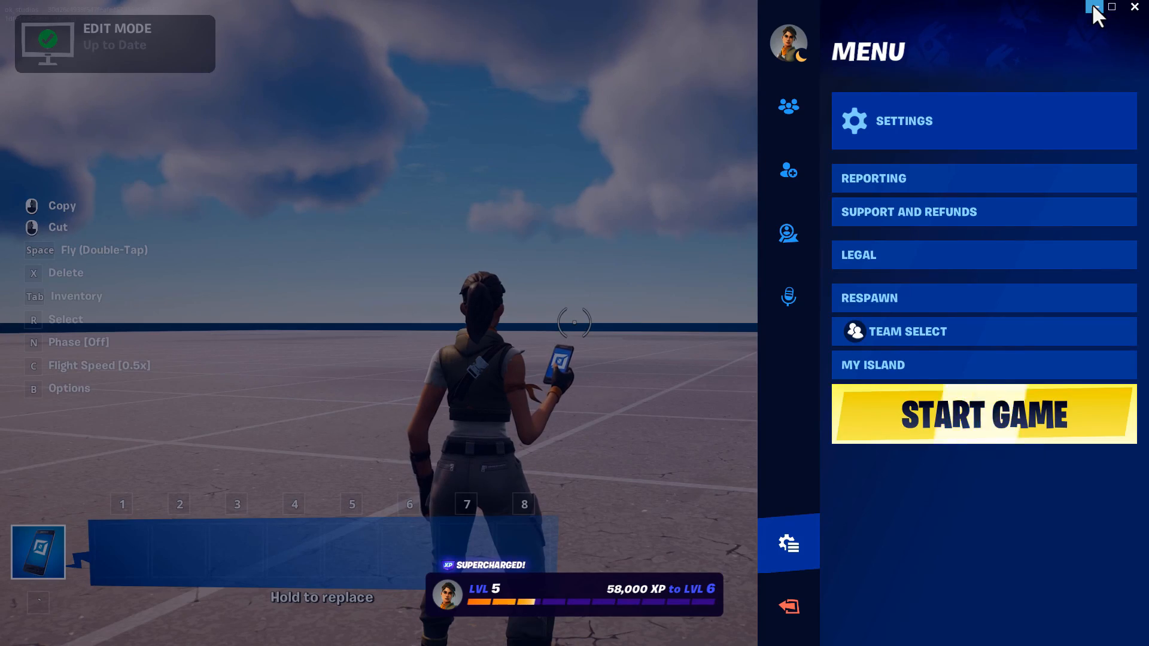
pyautogui.click(1093, 7)
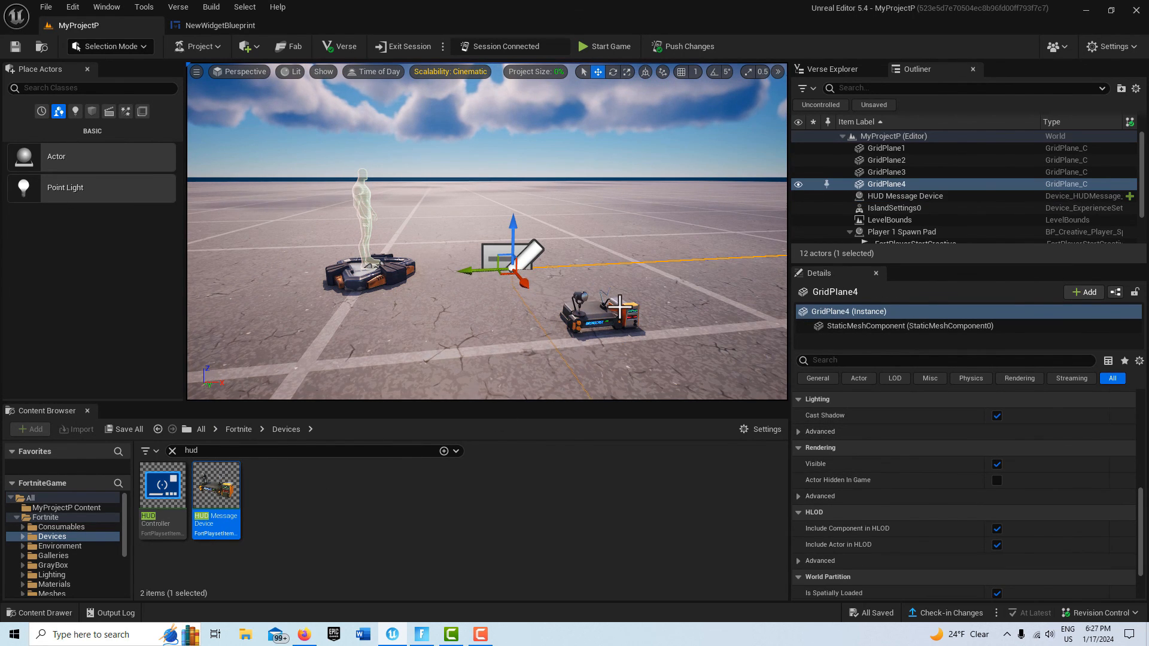
# - Anchor the HUD Message Device at Custom, Center Full placement and return to Fortnite
pyautogui.click(904, 195)
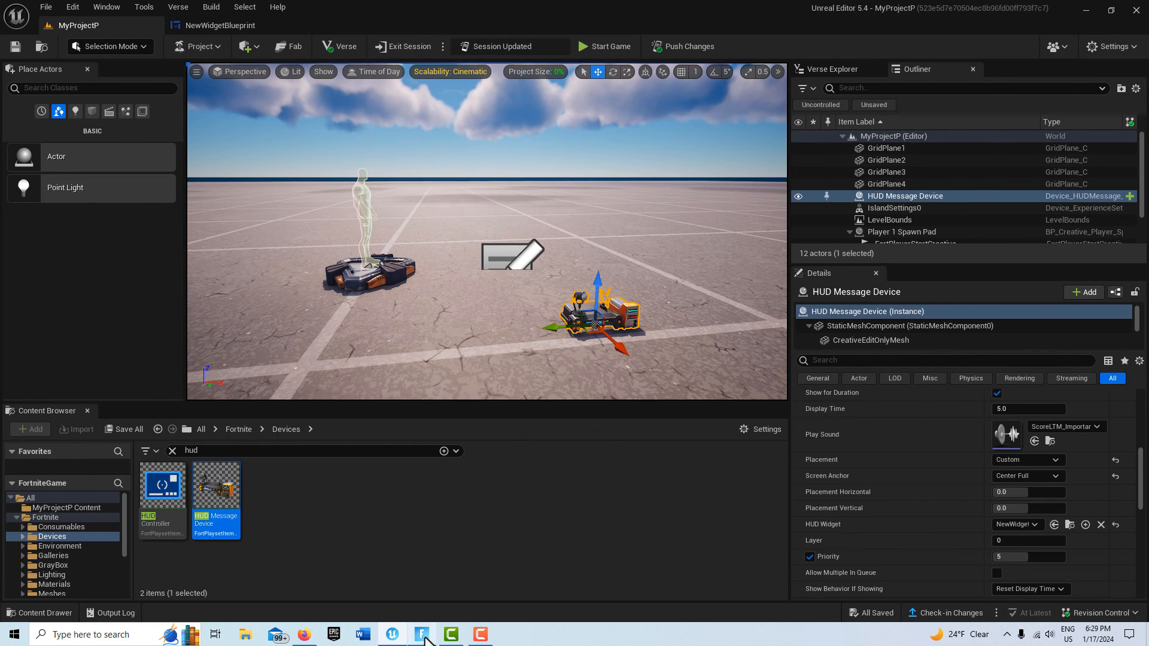
pyautogui.click(604, 46)
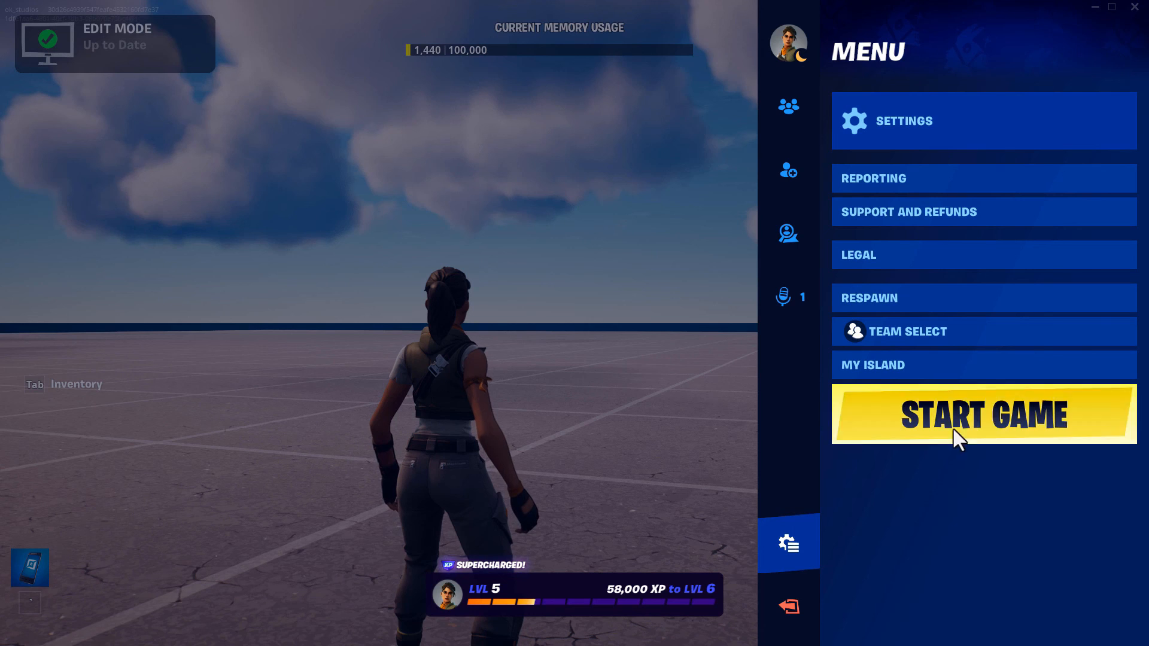
# - Start the game from the Fortnite menu, then reopen the menu with Esc
pyautogui.click(983, 412)
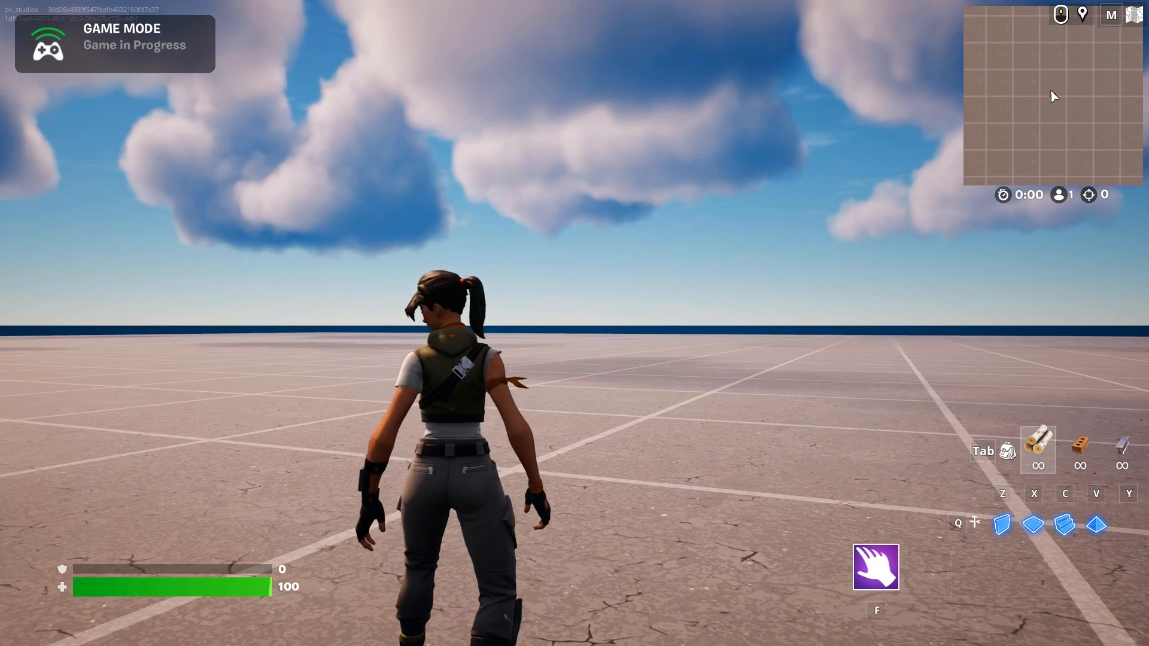
pyautogui.press('Escape')
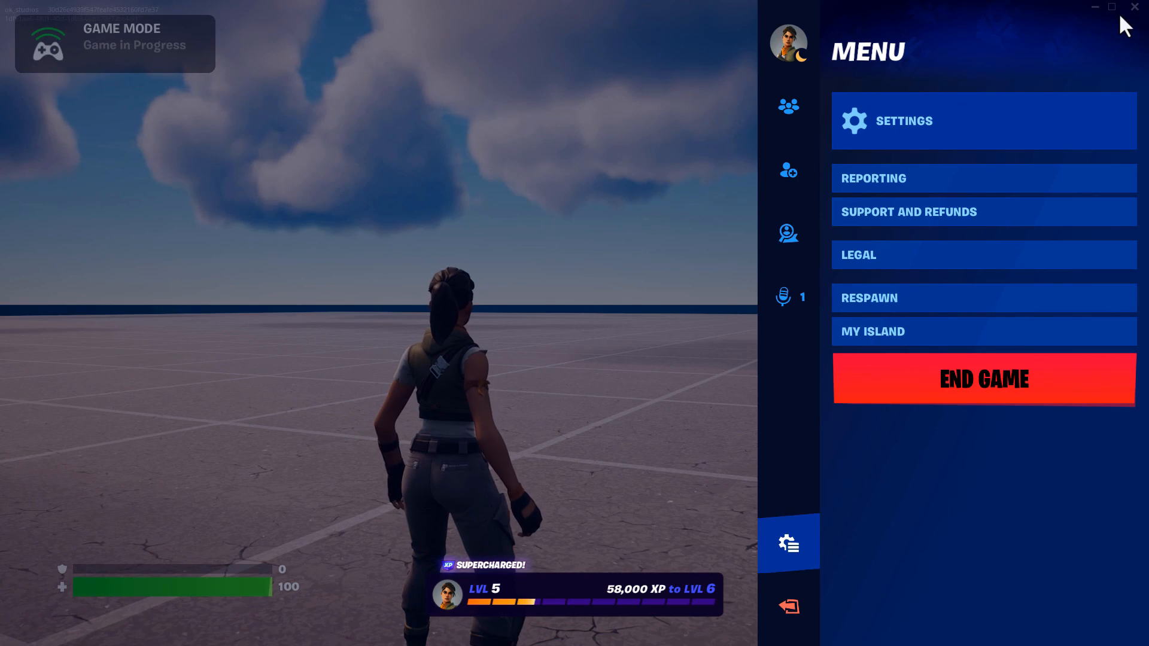